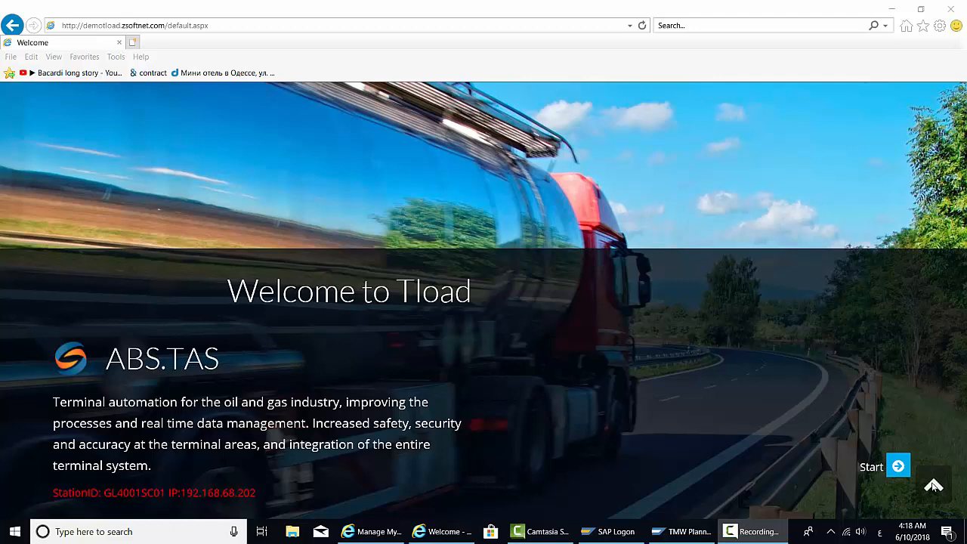
{"action": "mouse_move", "coordinate": [934, 486]}
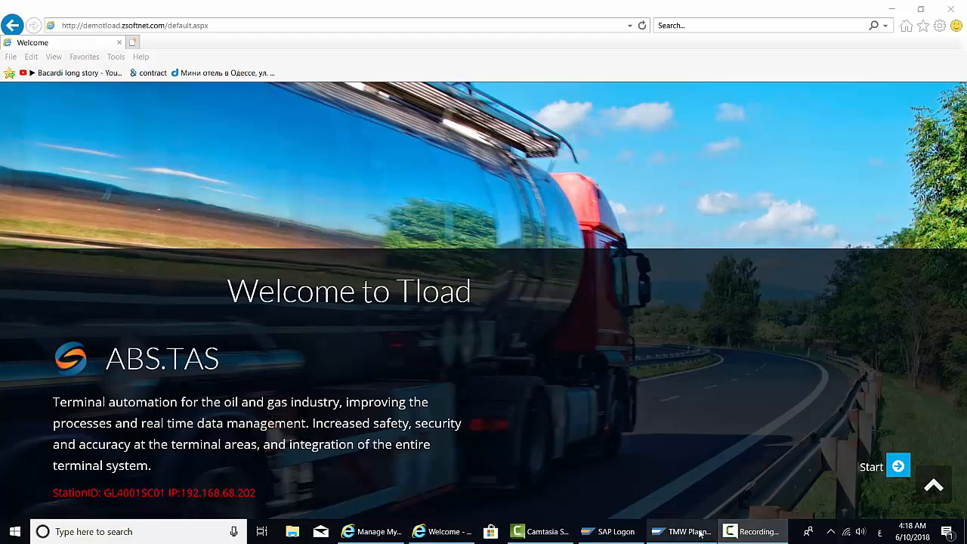
Step: Switch to SAP, show the Approved Orders list in the Planned Order workbench and select an order row
{"action": "left_click", "coordinate": [680, 533]}
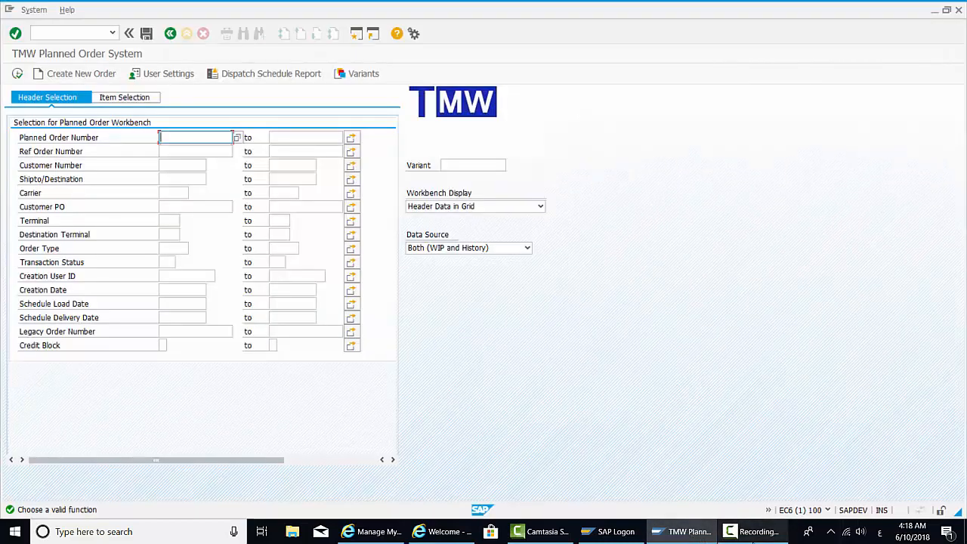
{"action": "mouse_move", "coordinate": [330, 233]}
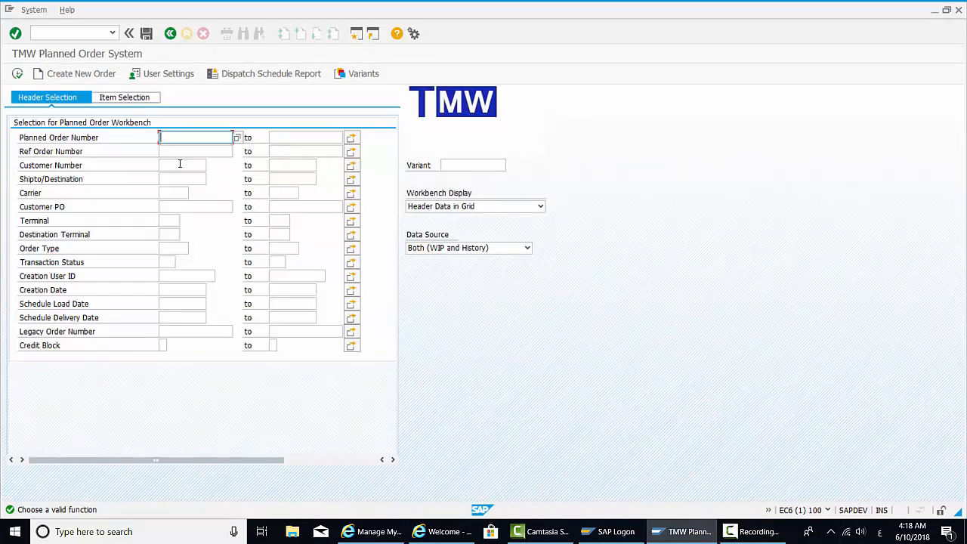
{"action": "mouse_move", "coordinate": [108, 184]}
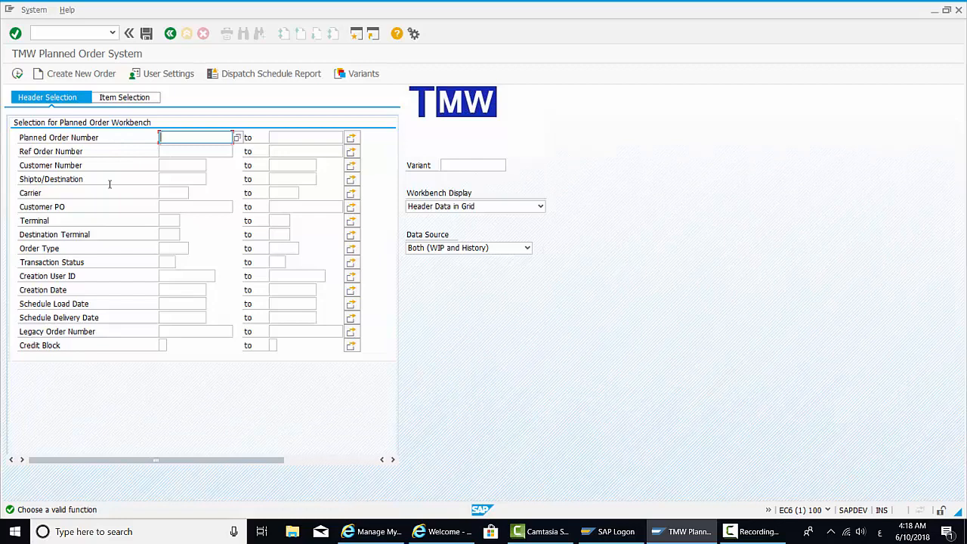
{"action": "mouse_move", "coordinate": [18, 74]}
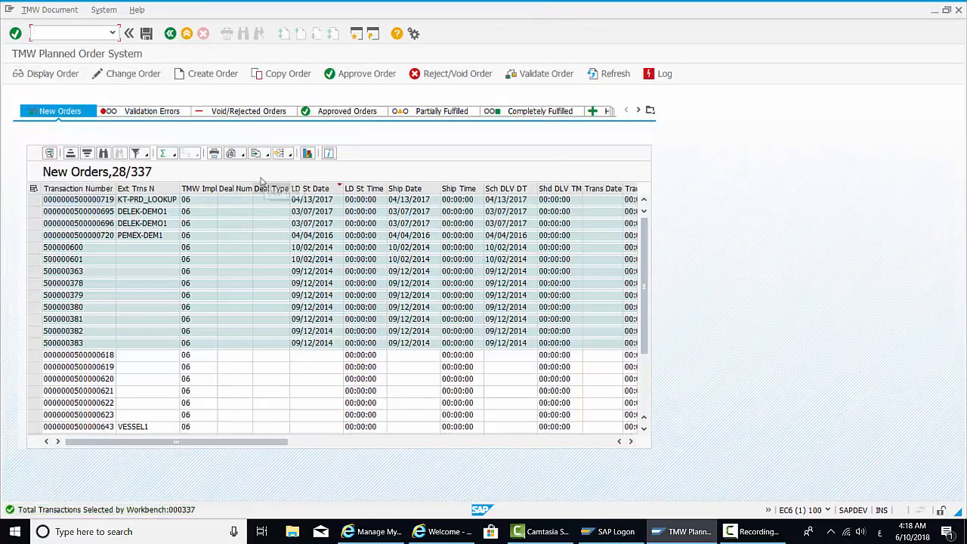
{"action": "mouse_move", "coordinate": [315, 151]}
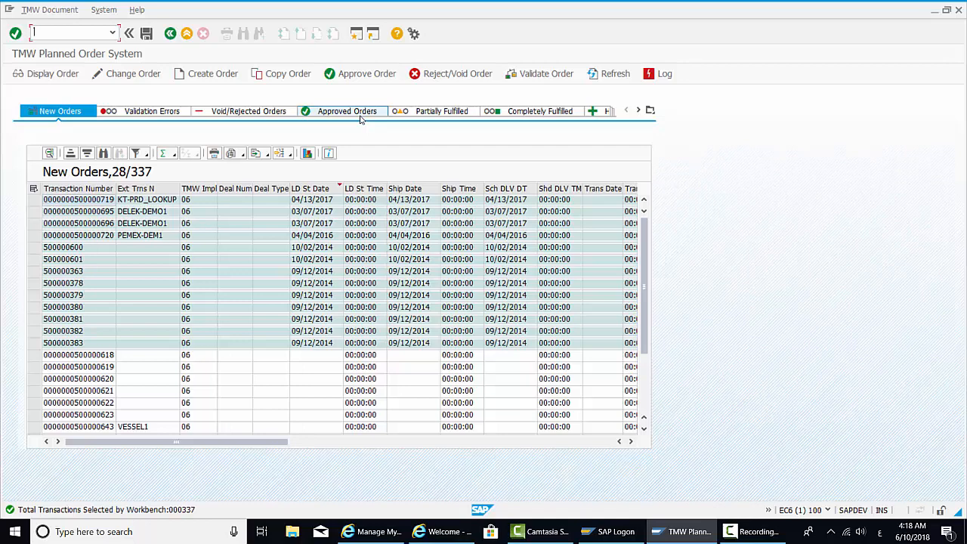
{"action": "left_click", "coordinate": [348, 111]}
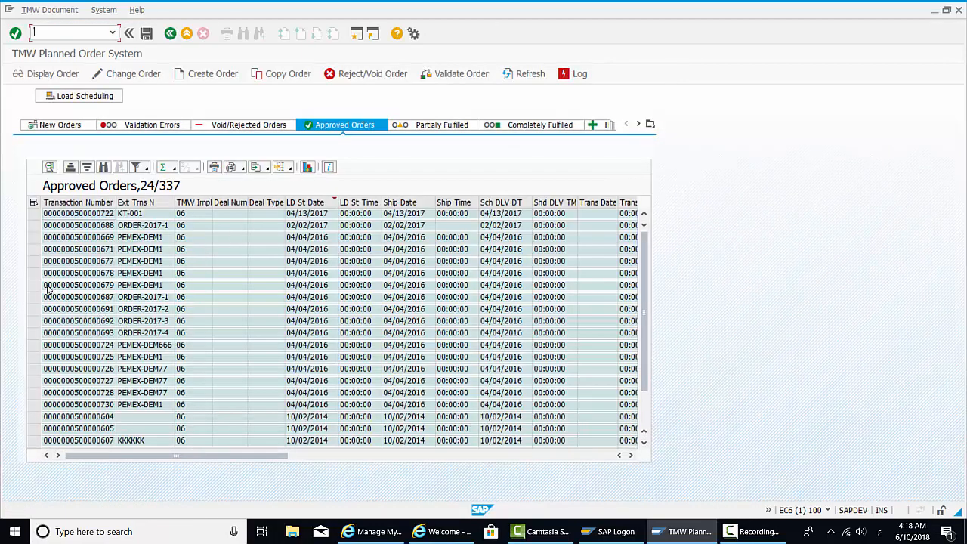
{"action": "left_click", "coordinate": [79, 273]}
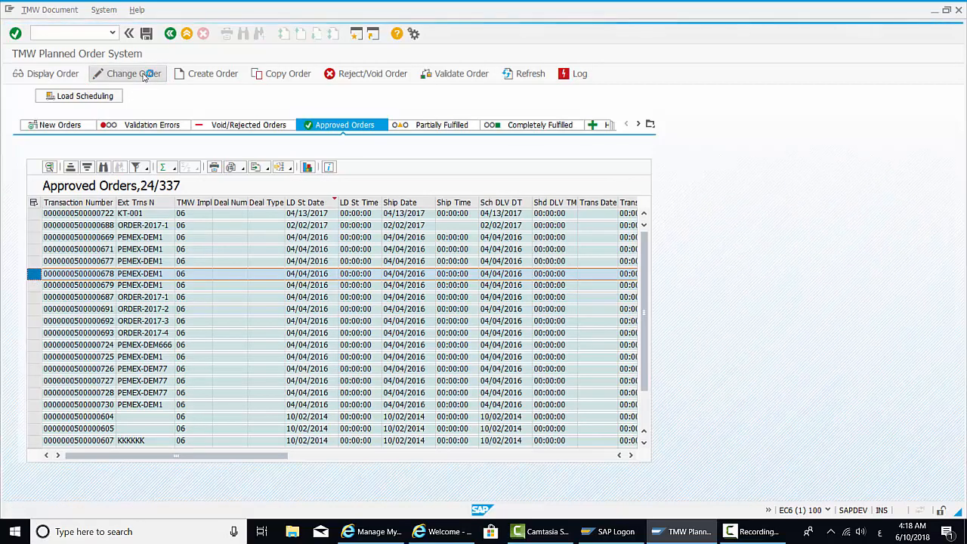
Step: Change order 500000732's PO number to ENI99 and approve it, accepting the Order in the Past prompt
{"action": "left_click", "coordinate": [127, 72]}
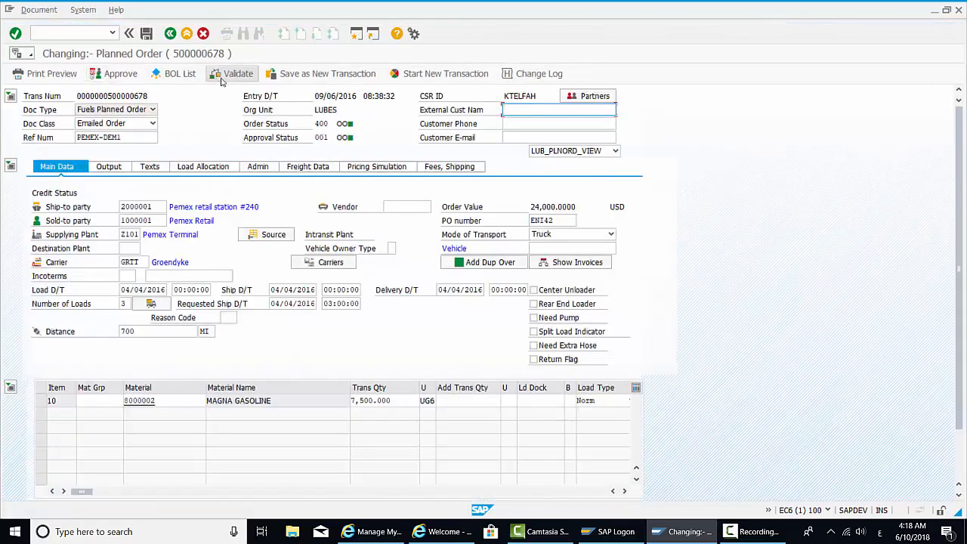
{"action": "left_click", "coordinate": [238, 72]}
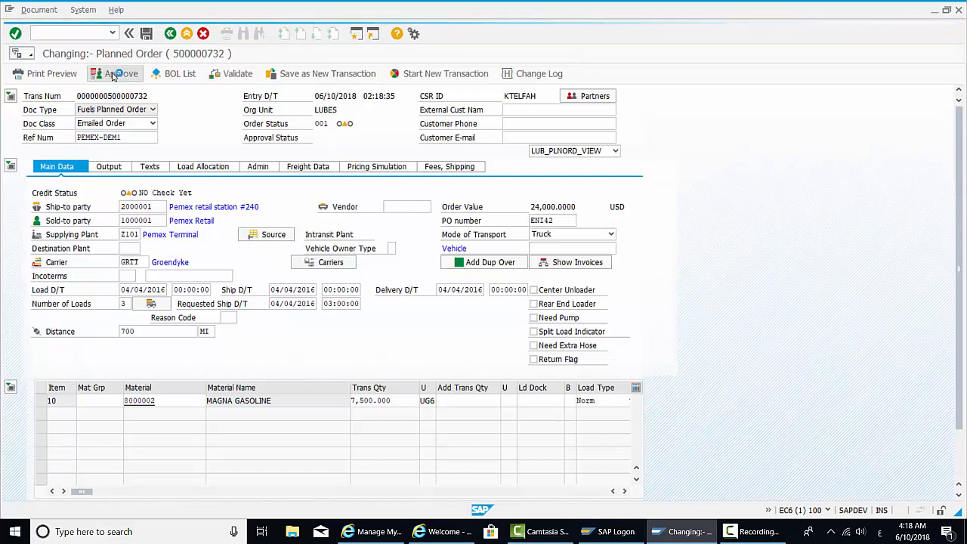
{"action": "left_click", "coordinate": [116, 72]}
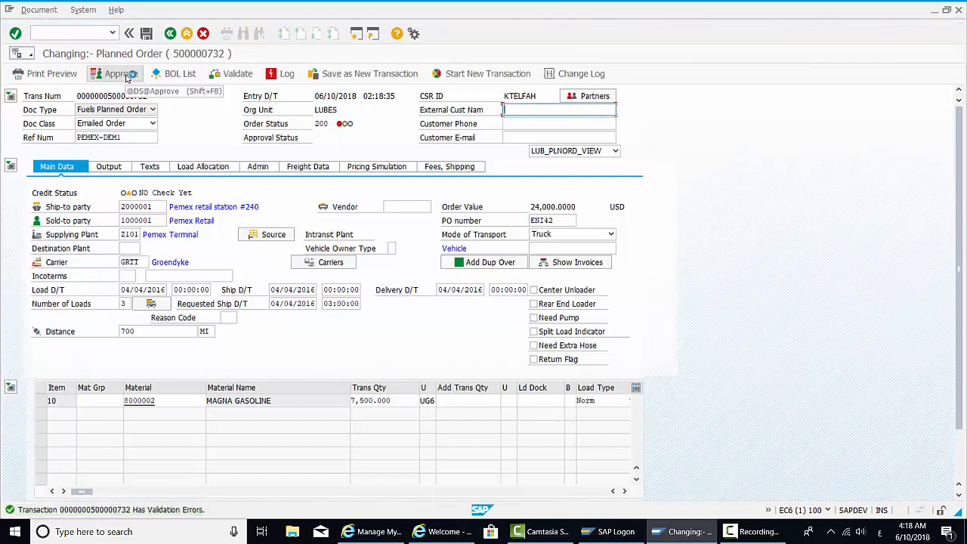
{"action": "mouse_move", "coordinate": [550, 233]}
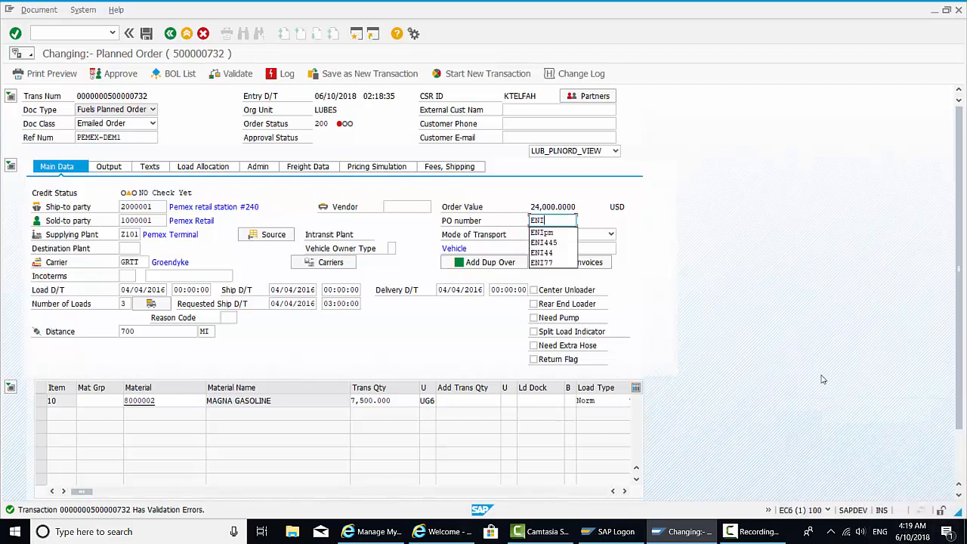
{"action": "mouse_move", "coordinate": [648, 310]}
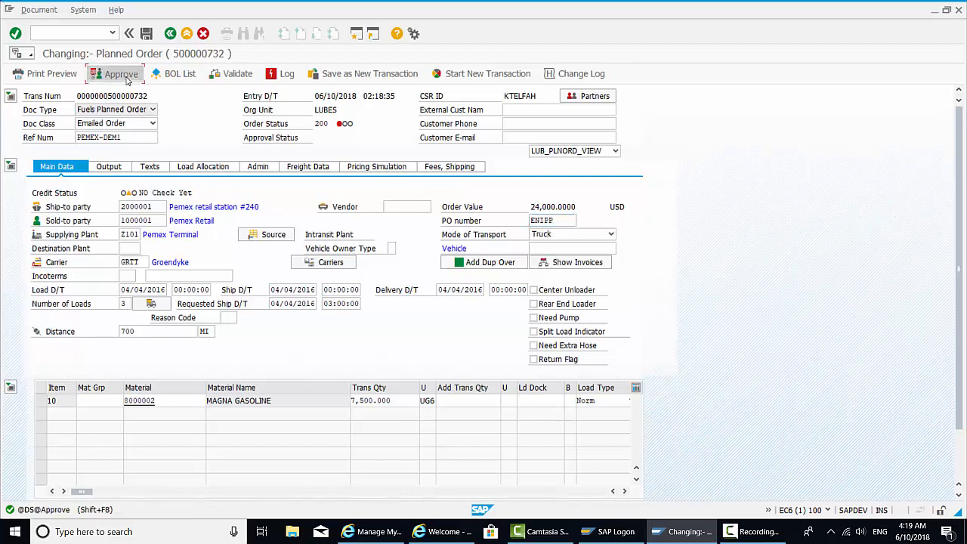
{"action": "left_click", "coordinate": [121, 72]}
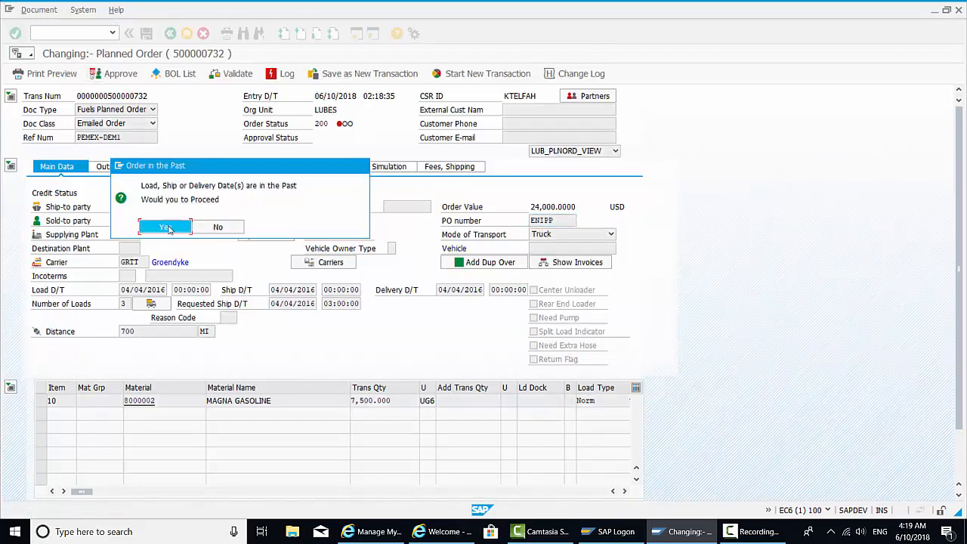
{"action": "left_click", "coordinate": [165, 227]}
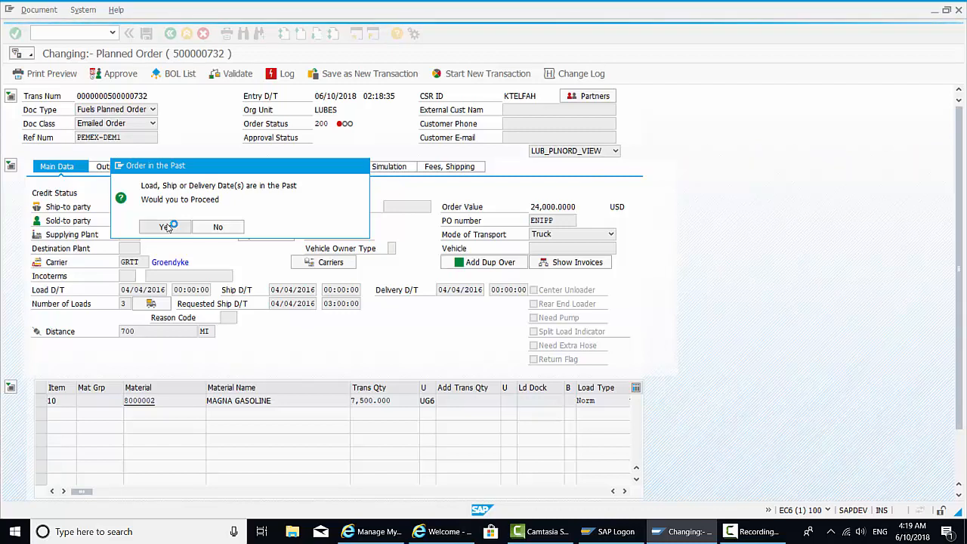
{"action": "left_click", "coordinate": [165, 227]}
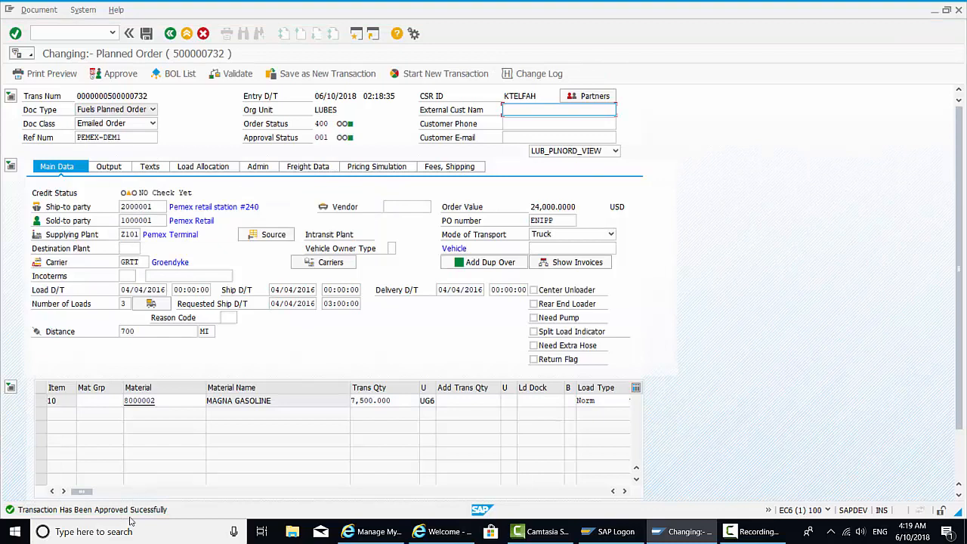
{"action": "mouse_move", "coordinate": [263, 338]}
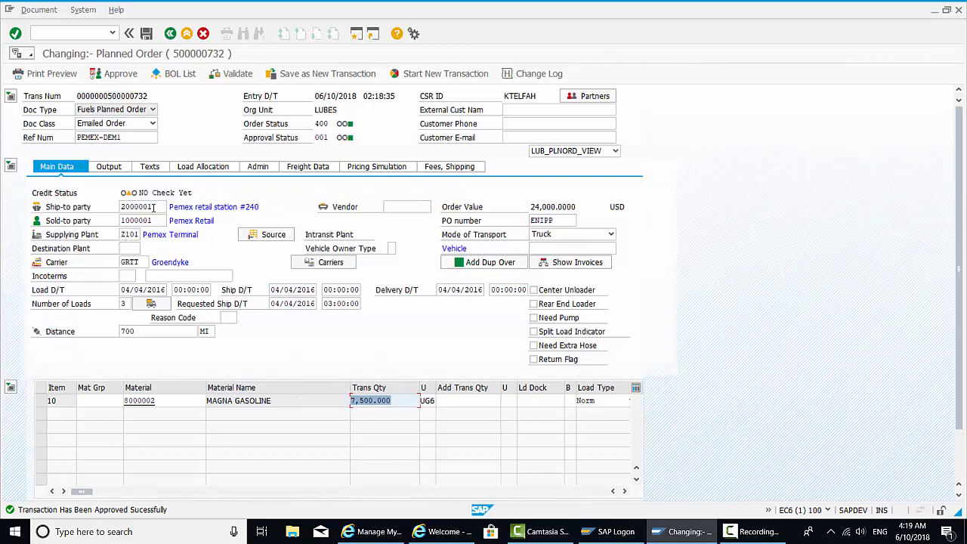
Step: Check order 500000732's fields, then switch to the browser with the T-Load welcome page
{"action": "left_click", "coordinate": [144, 206]}
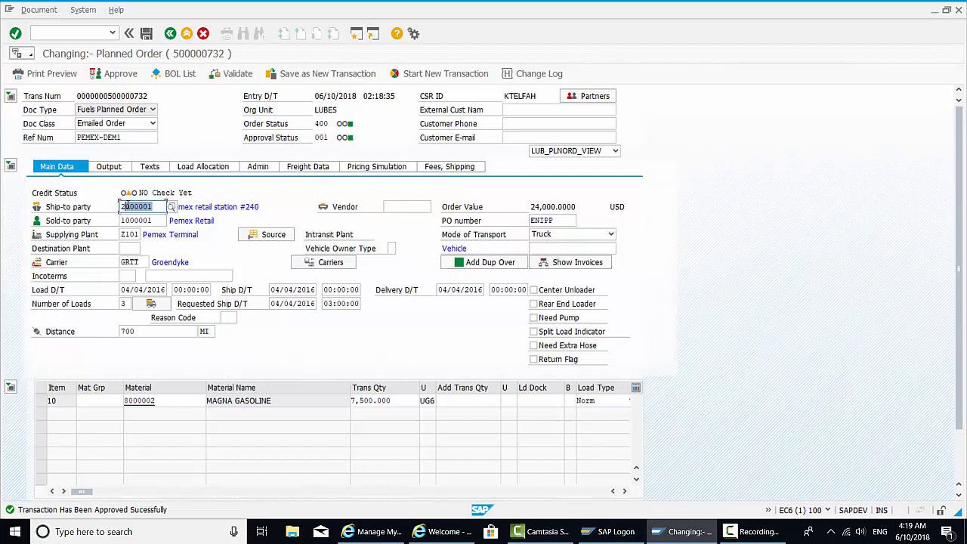
{"action": "mouse_move", "coordinate": [174, 115]}
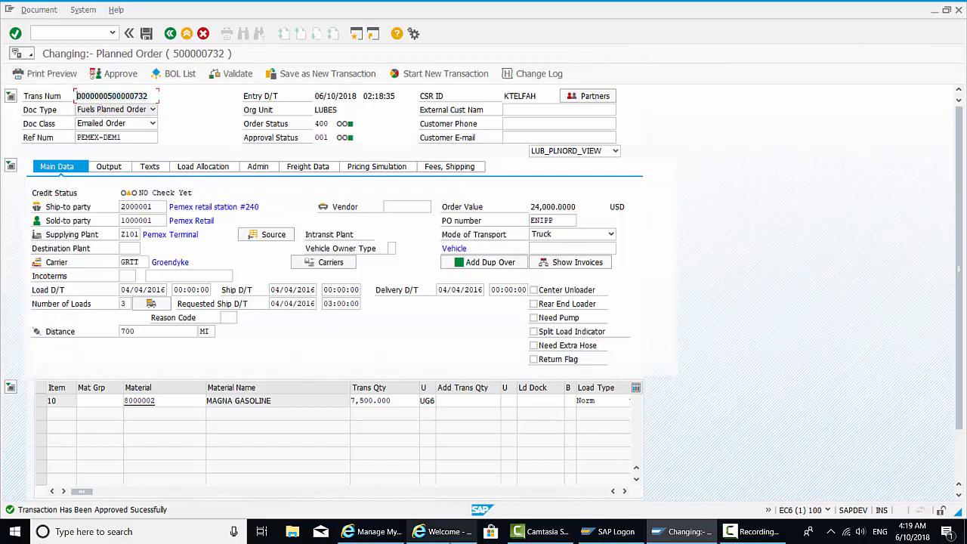
{"action": "left_click", "coordinate": [441, 532]}
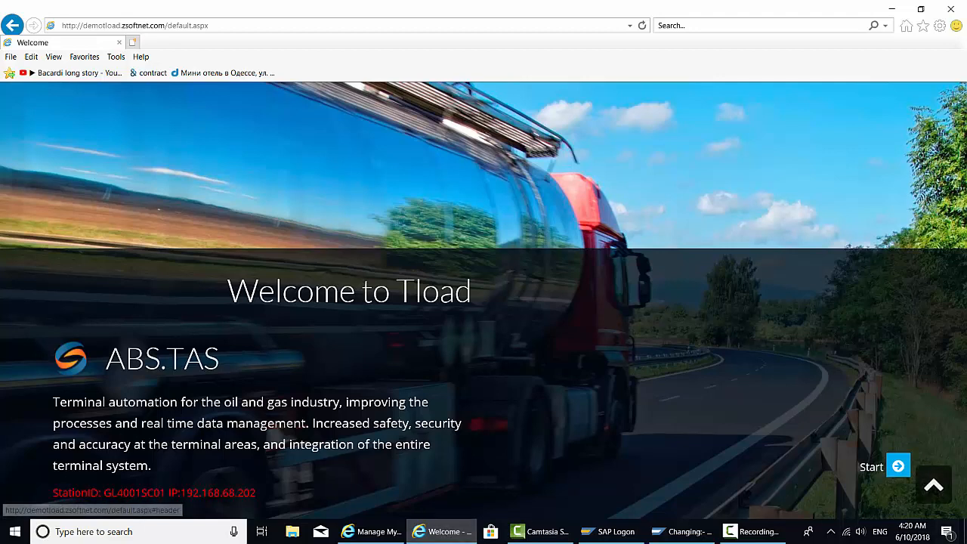
{"action": "left_click", "coordinate": [898, 466]}
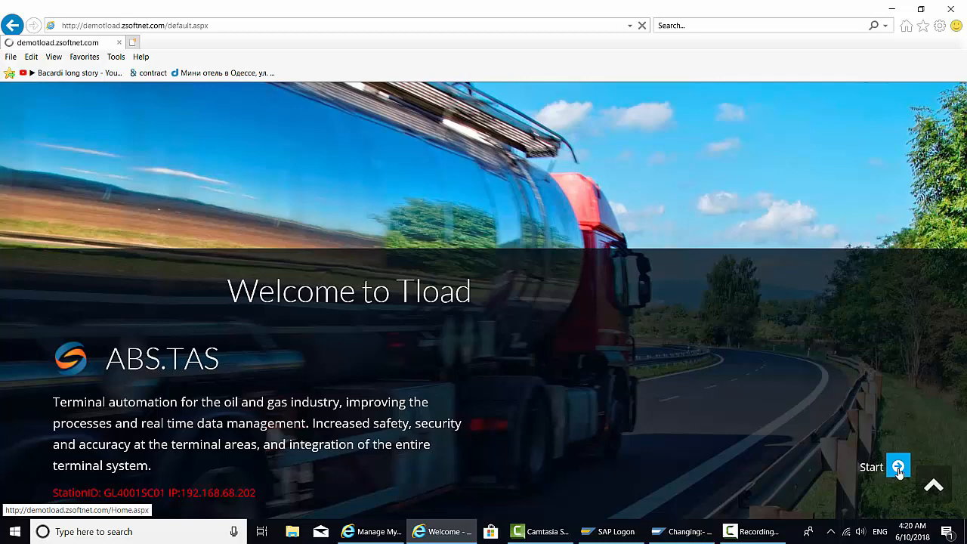
{"action": "left_click", "coordinate": [898, 465]}
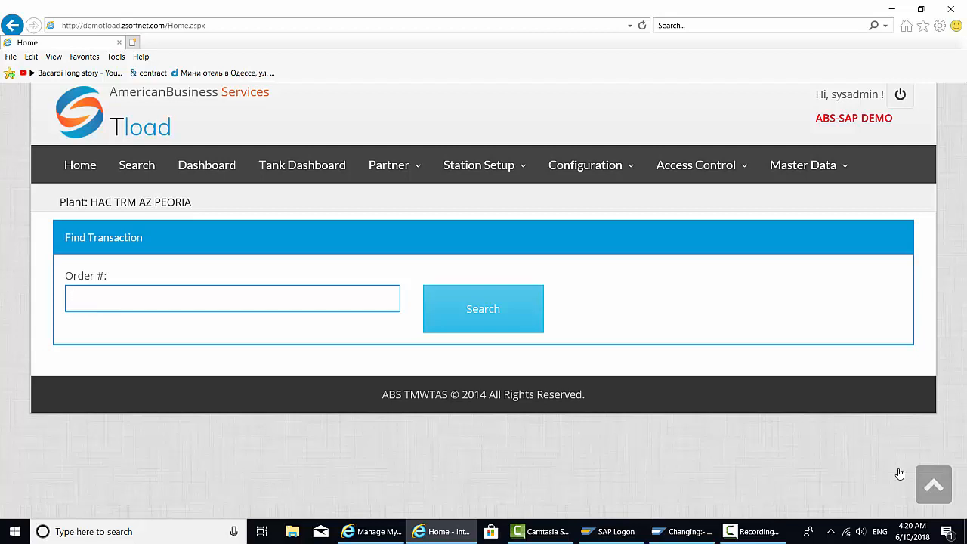
{"action": "left_click", "coordinate": [233, 298]}
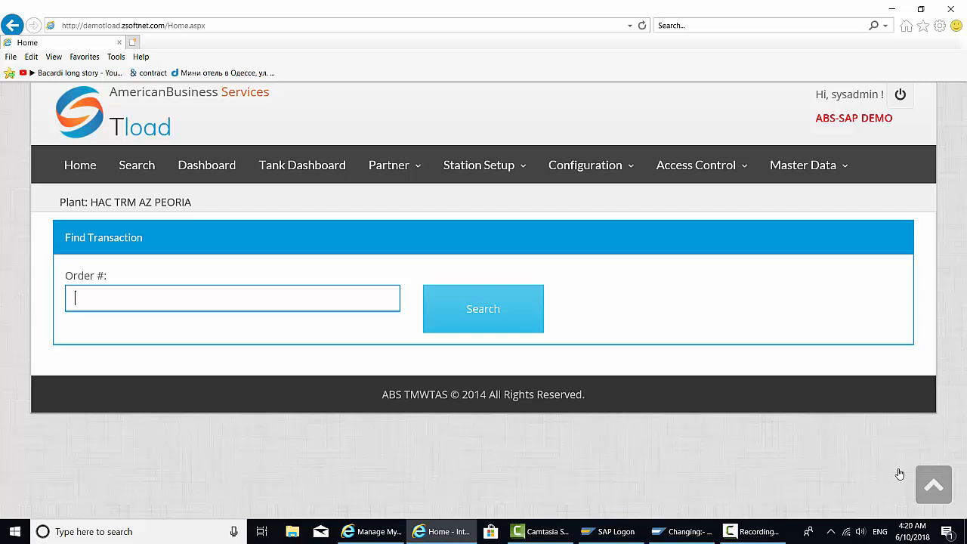
{"action": "type", "text": "0000000500000732"}
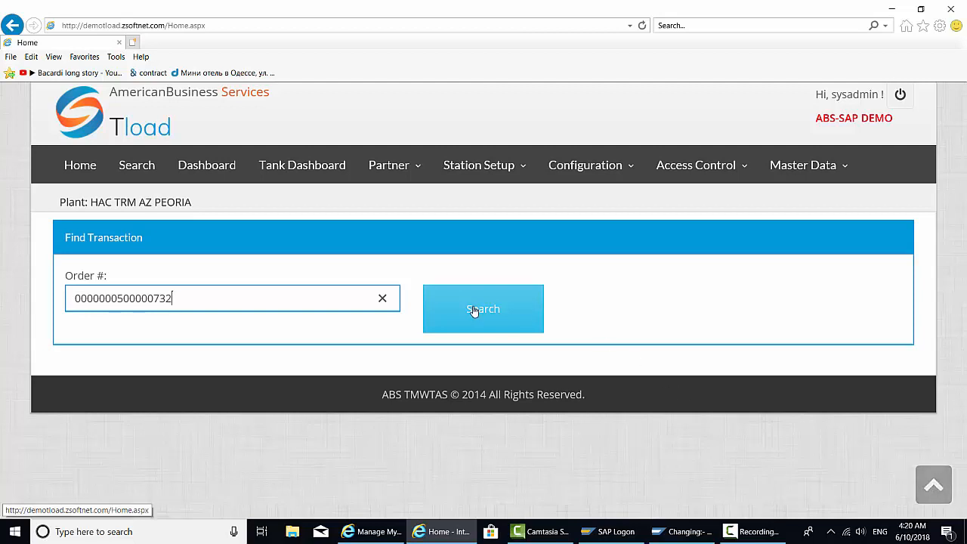
{"action": "left_click", "coordinate": [483, 308]}
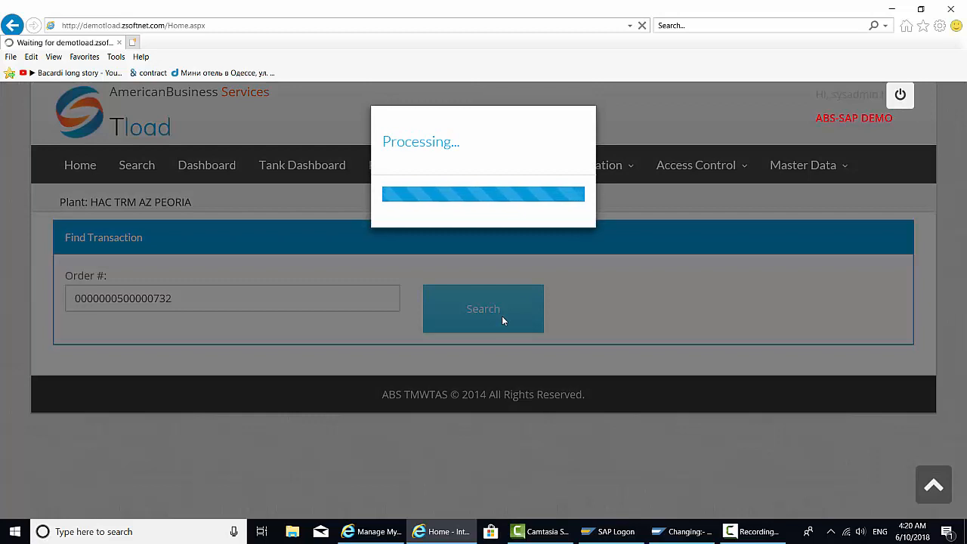
{"action": "left_click", "coordinate": [484, 308]}
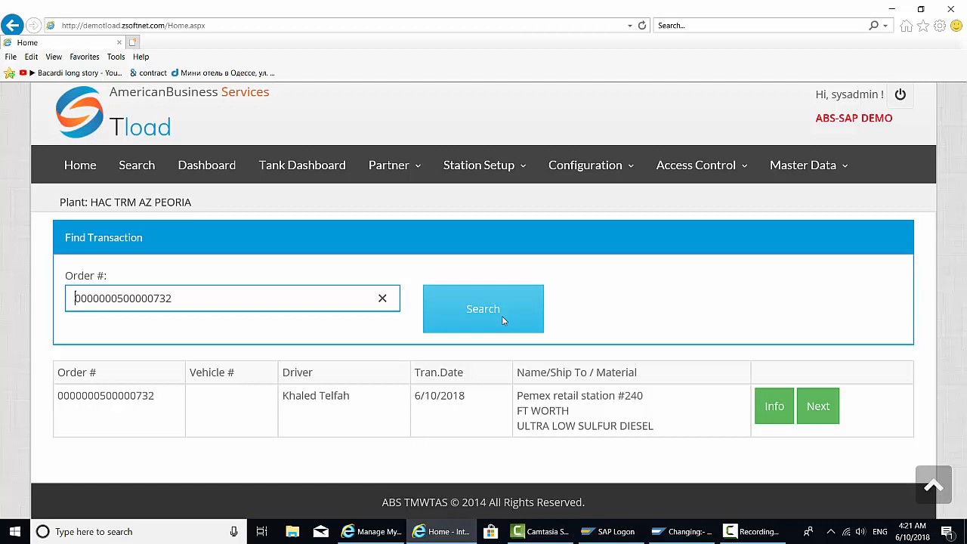
{"action": "mouse_move", "coordinate": [817, 405]}
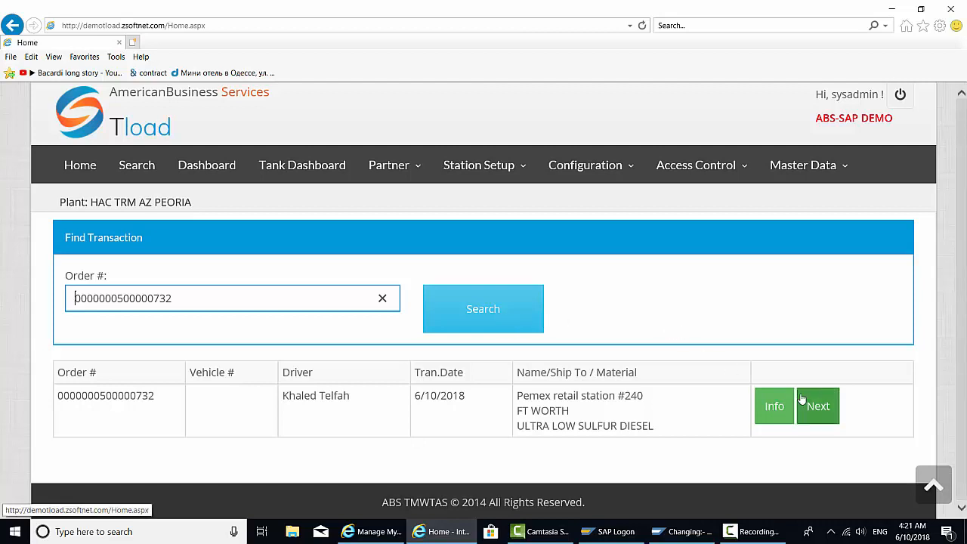
Step: Start processing the order and enter vehicle number 12 and trailer number 12
{"action": "left_click", "coordinate": [820, 405]}
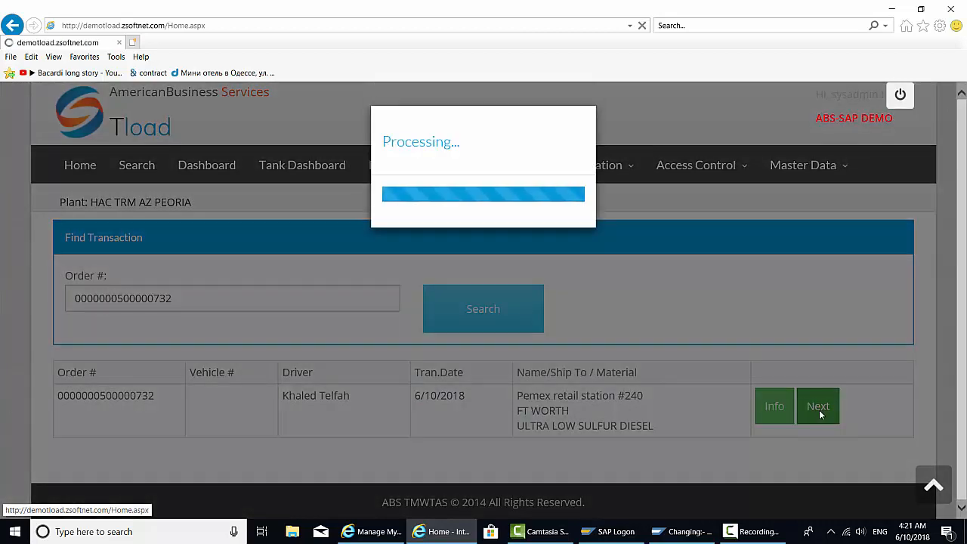
{"action": "left_click", "coordinate": [819, 405]}
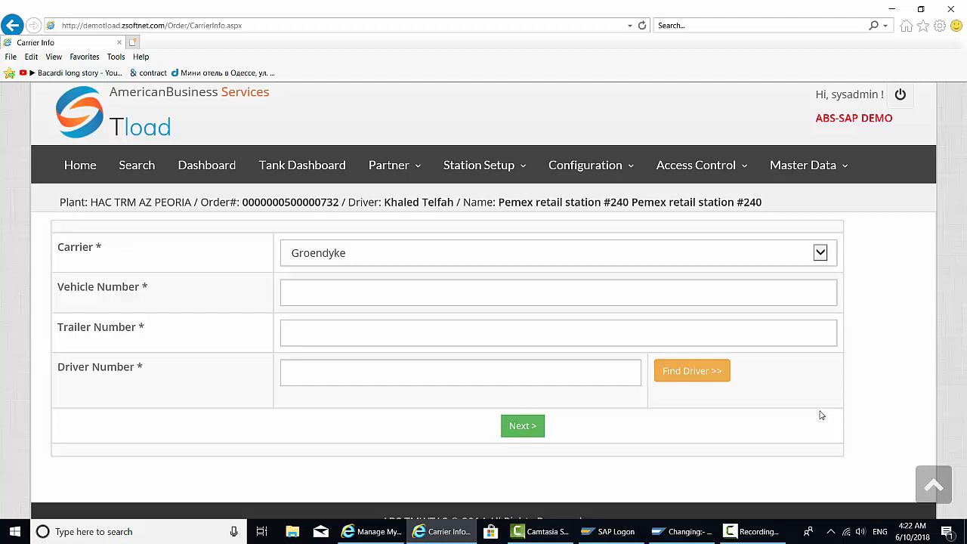
{"action": "mouse_move", "coordinate": [789, 405]}
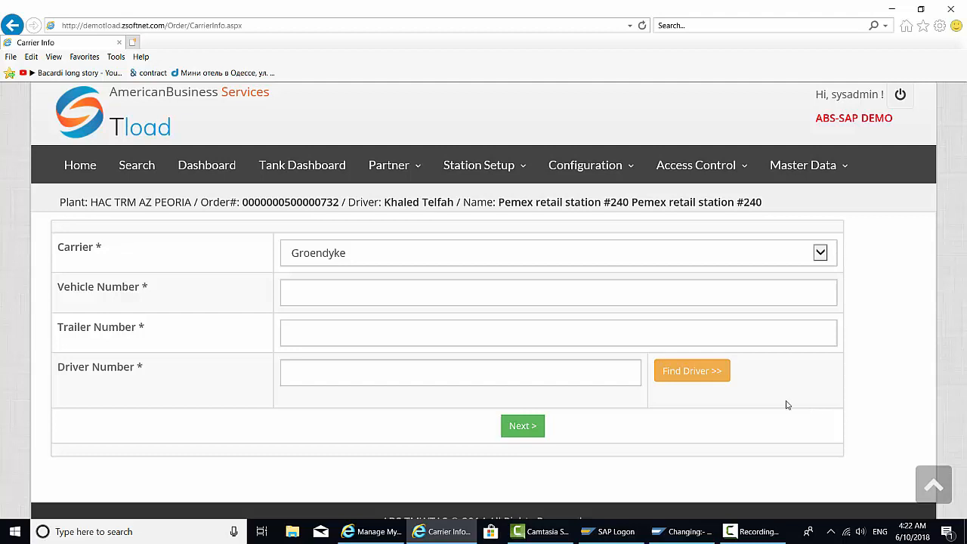
{"action": "left_click", "coordinate": [558, 293]}
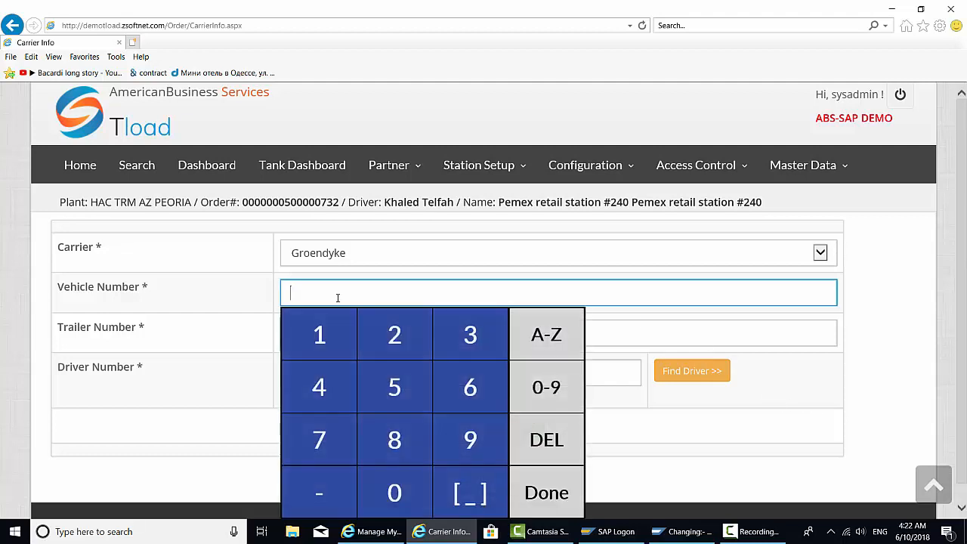
{"action": "mouse_move", "coordinate": [317, 334]}
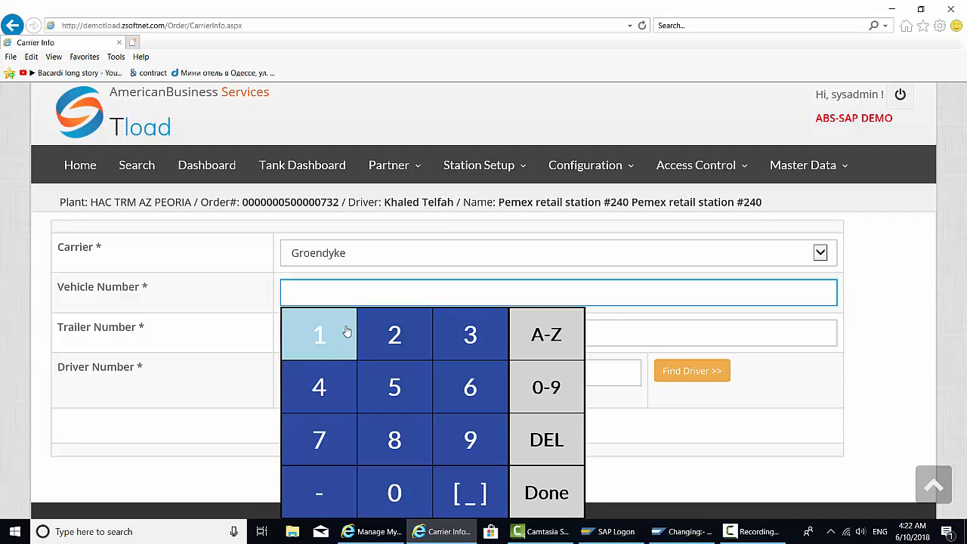
{"action": "left_click", "coordinate": [319, 334]}
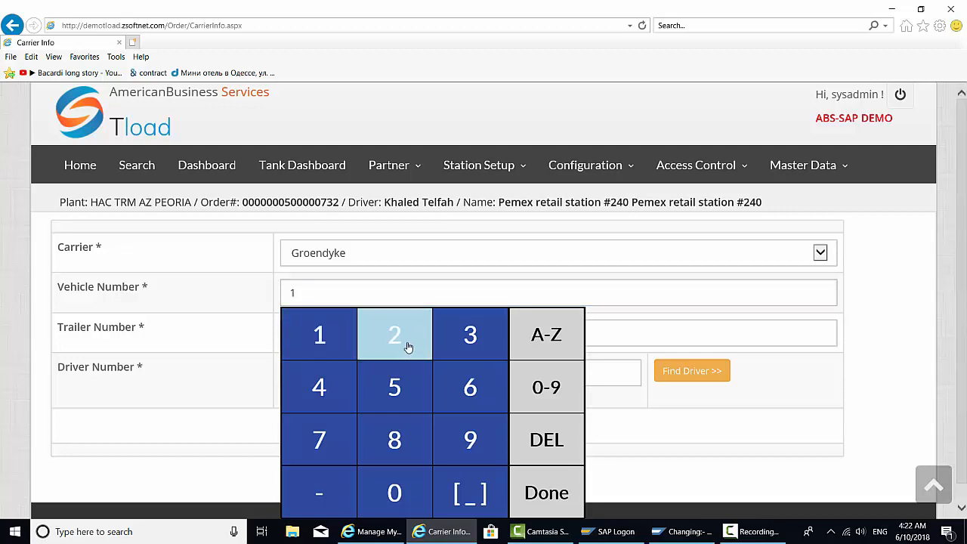
{"action": "left_click", "coordinate": [393, 335]}
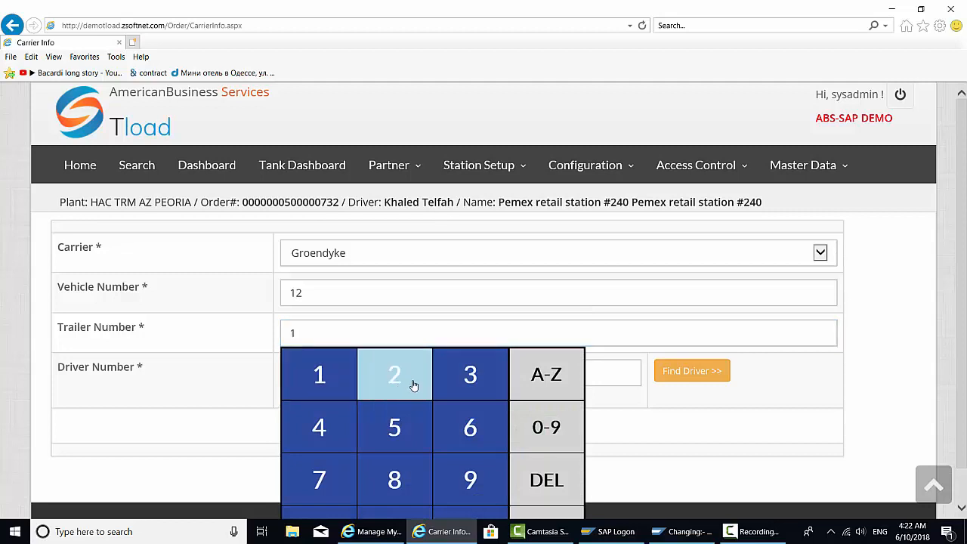
{"action": "left_click", "coordinate": [393, 375]}
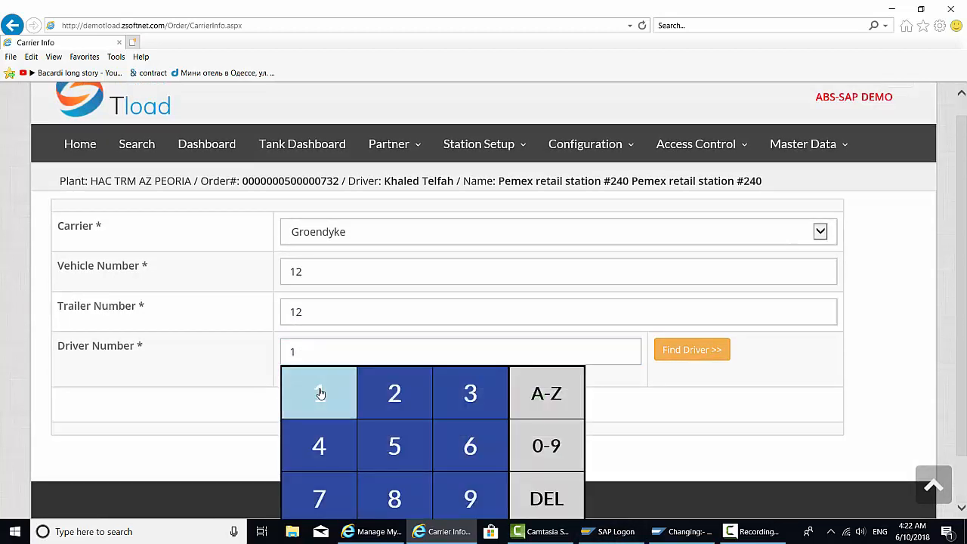
{"action": "left_click", "coordinate": [691, 349]}
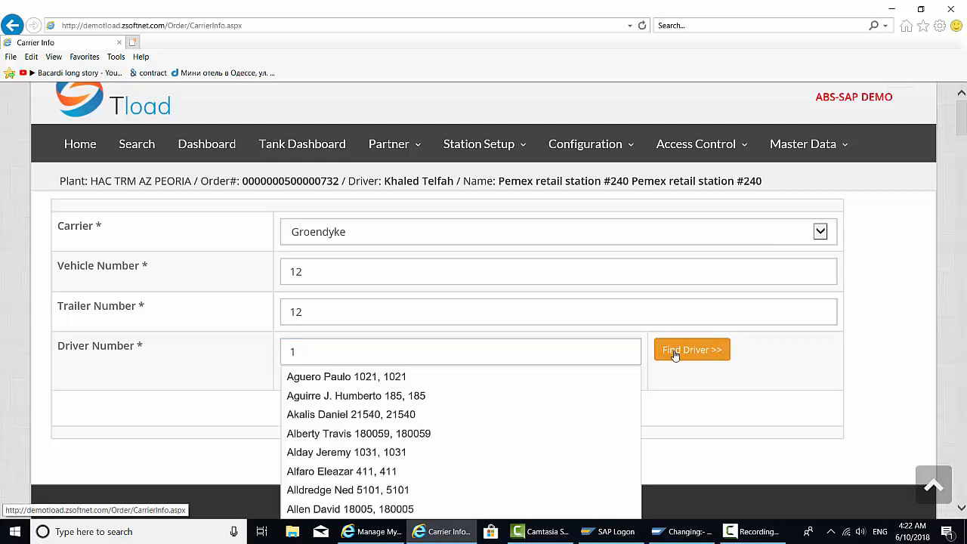
{"action": "mouse_move", "coordinate": [372, 376]}
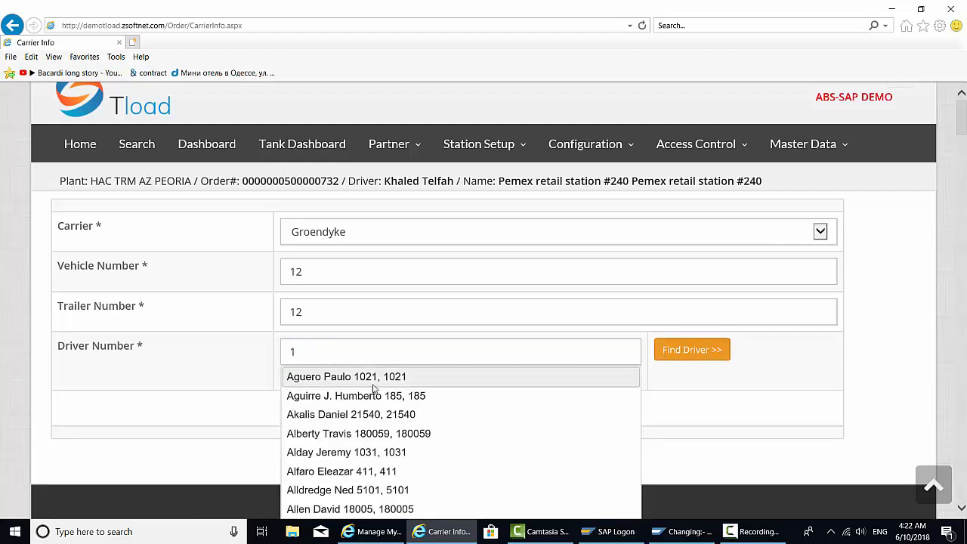
{"action": "left_click", "coordinate": [346, 376]}
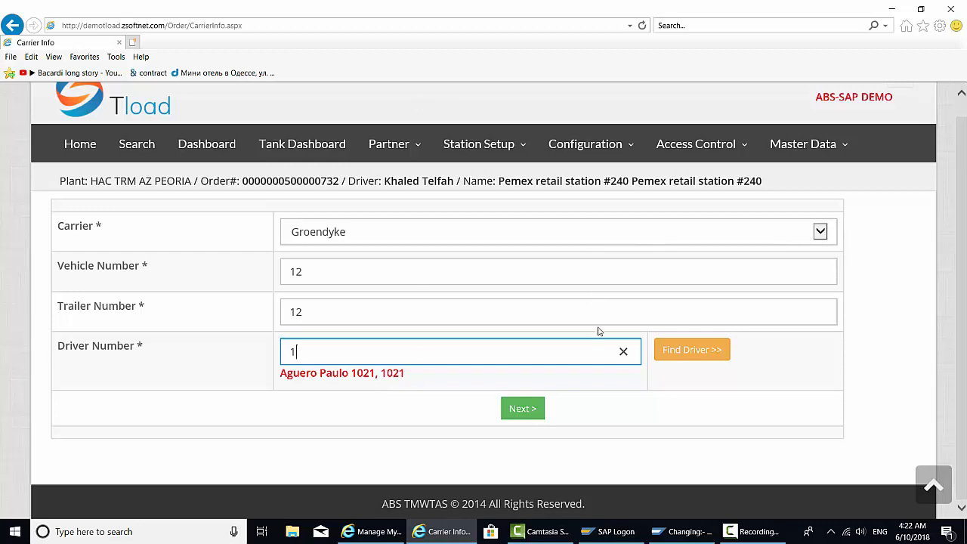
{"action": "mouse_move", "coordinate": [535, 429]}
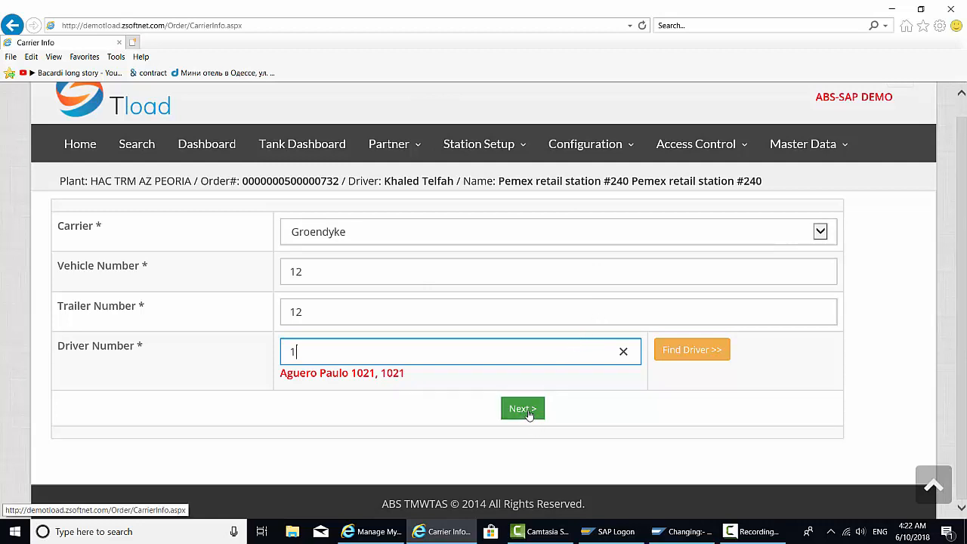
{"action": "left_click", "coordinate": [523, 409]}
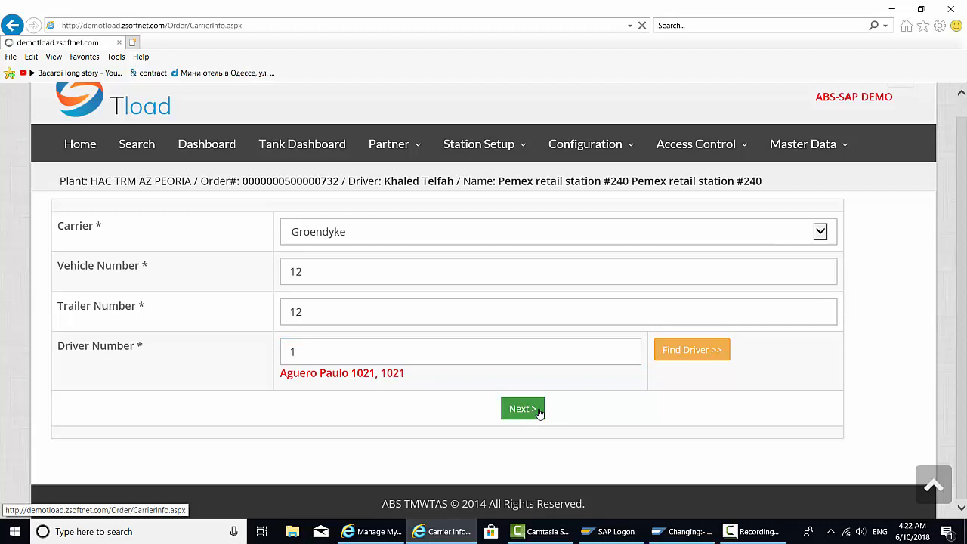
{"action": "left_click", "coordinate": [523, 409]}
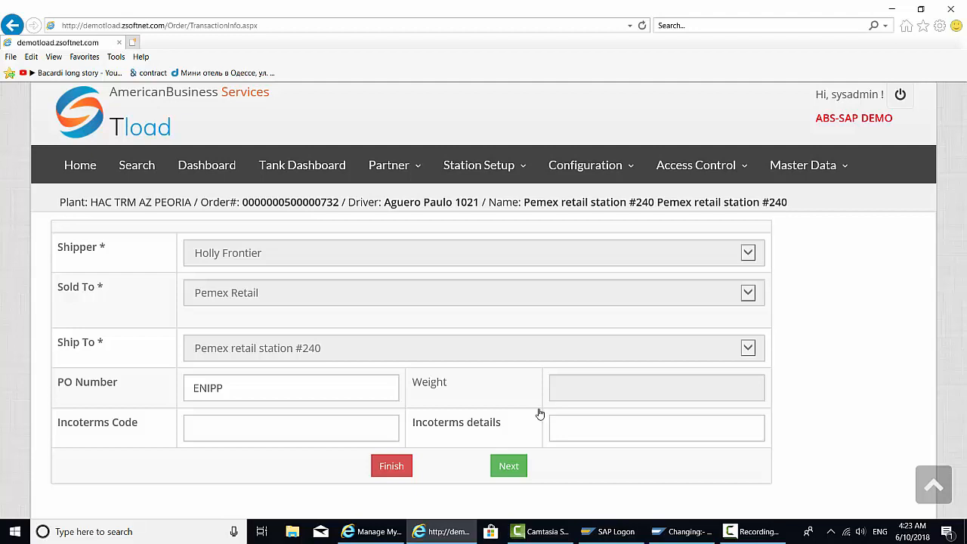
{"action": "mouse_move", "coordinate": [315, 287]}
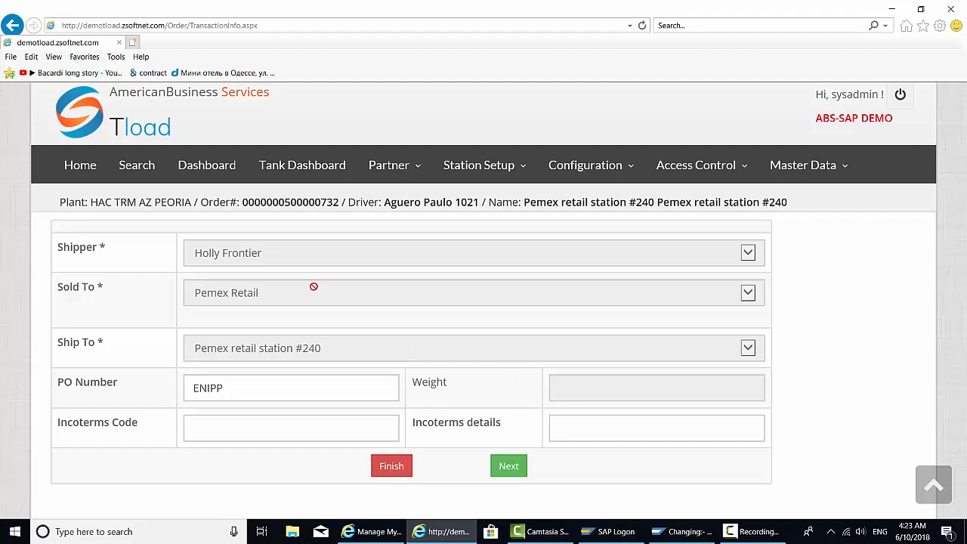
{"action": "mouse_move", "coordinate": [230, 296]}
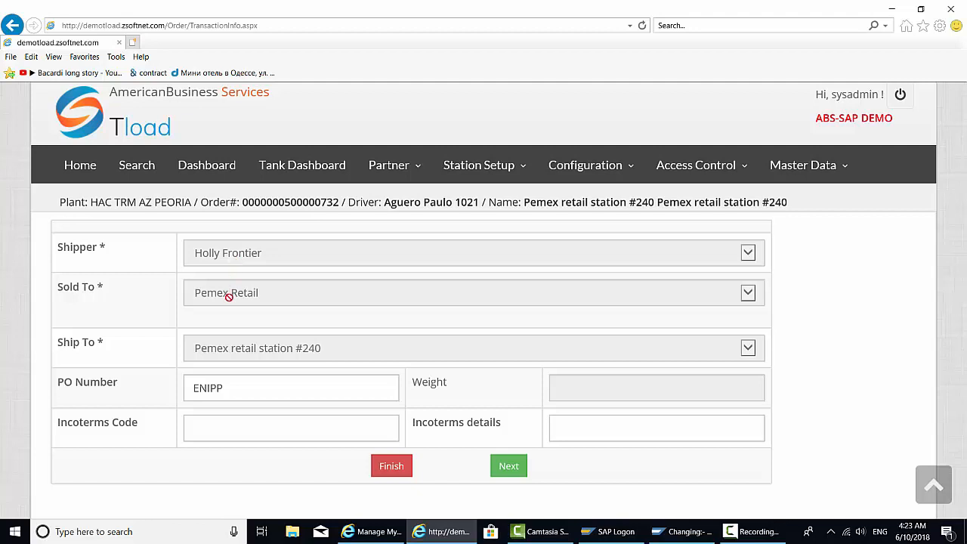
{"action": "mouse_move", "coordinate": [250, 312]}
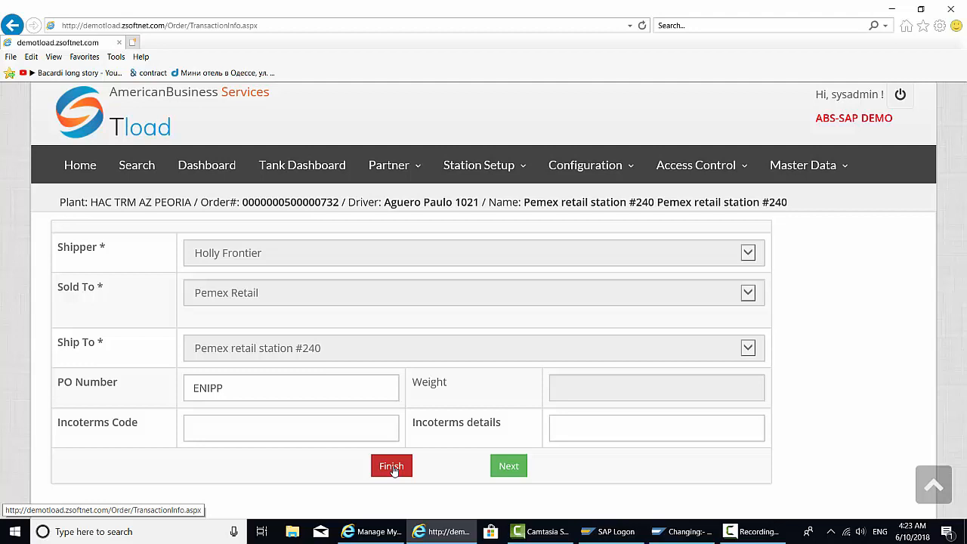
Step: Finish the Transaction Info step after reviewing shipper, sold-to, ship-to and PO number
{"action": "left_click", "coordinate": [392, 466]}
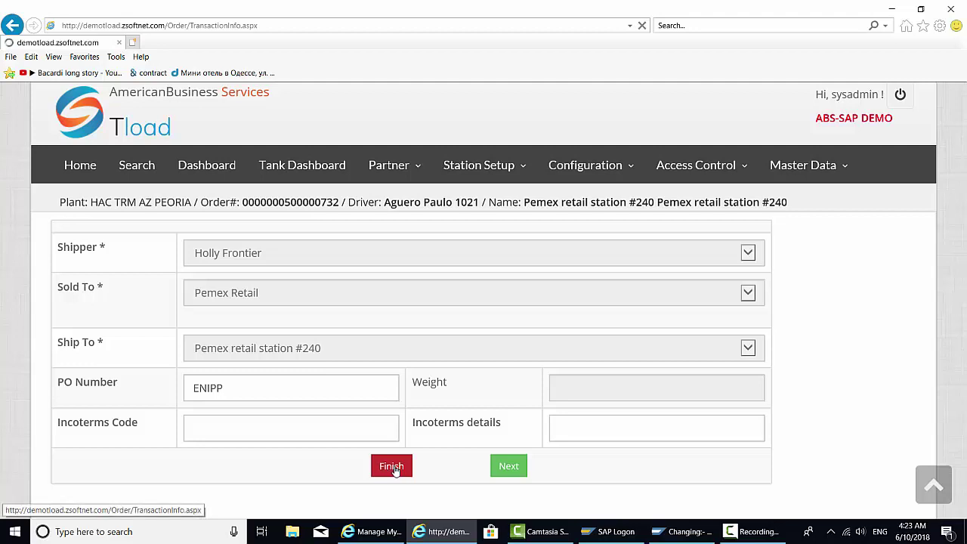
{"action": "left_click", "coordinate": [392, 466]}
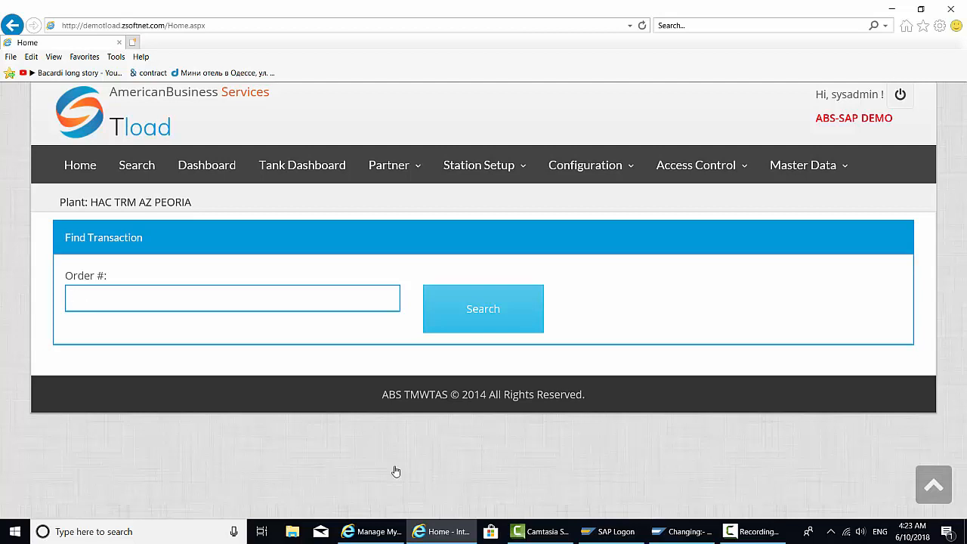
{"action": "type", "text": "0000000500000732"}
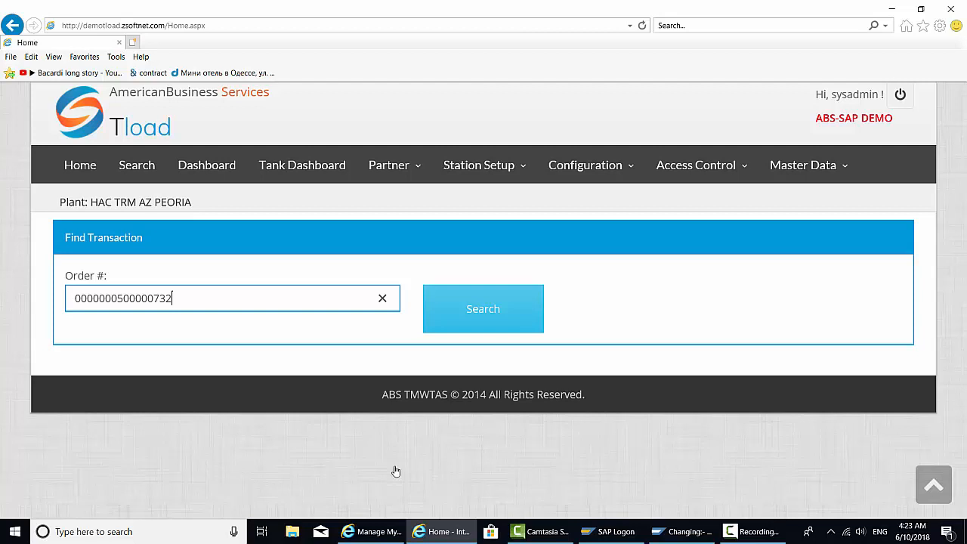
{"action": "mouse_move", "coordinate": [571, 266]}
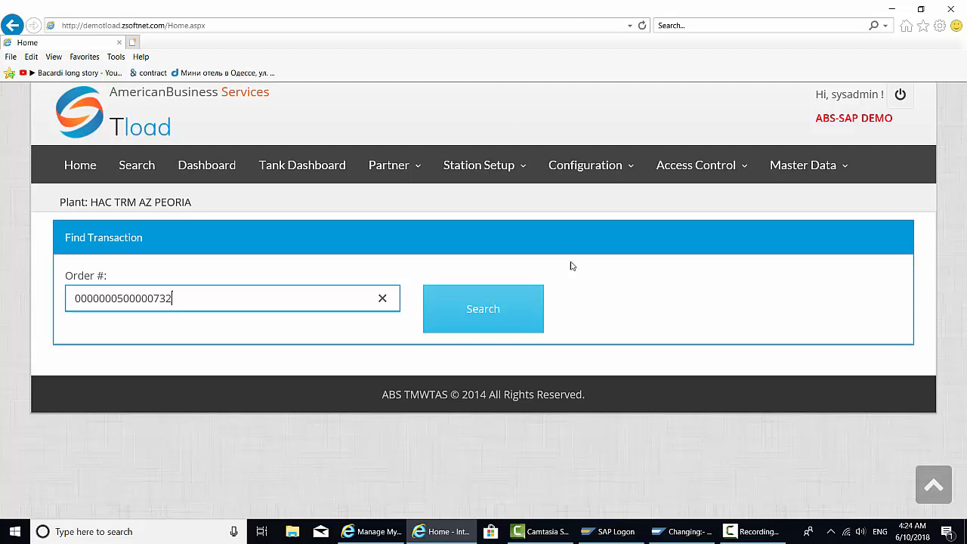
{"action": "mouse_move", "coordinate": [491, 360]}
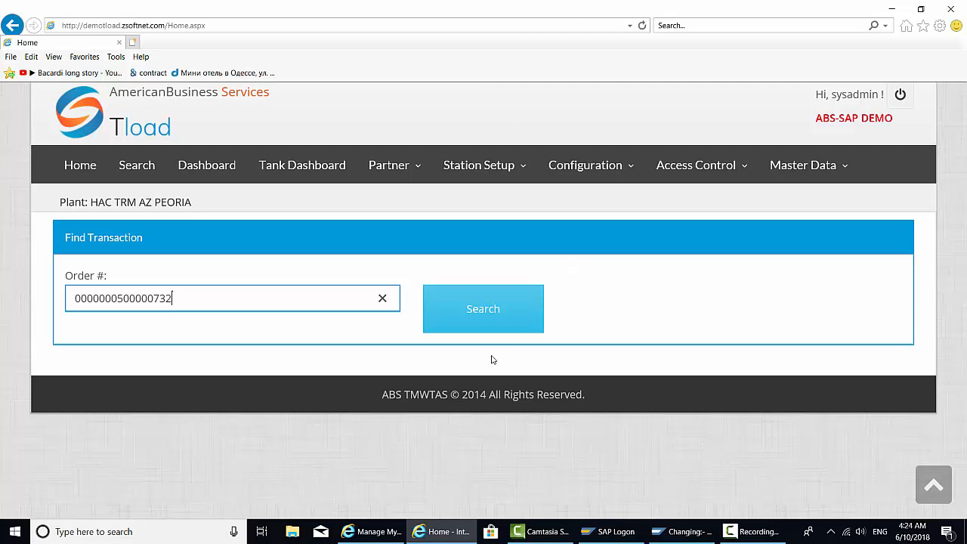
{"action": "left_click", "coordinate": [483, 309]}
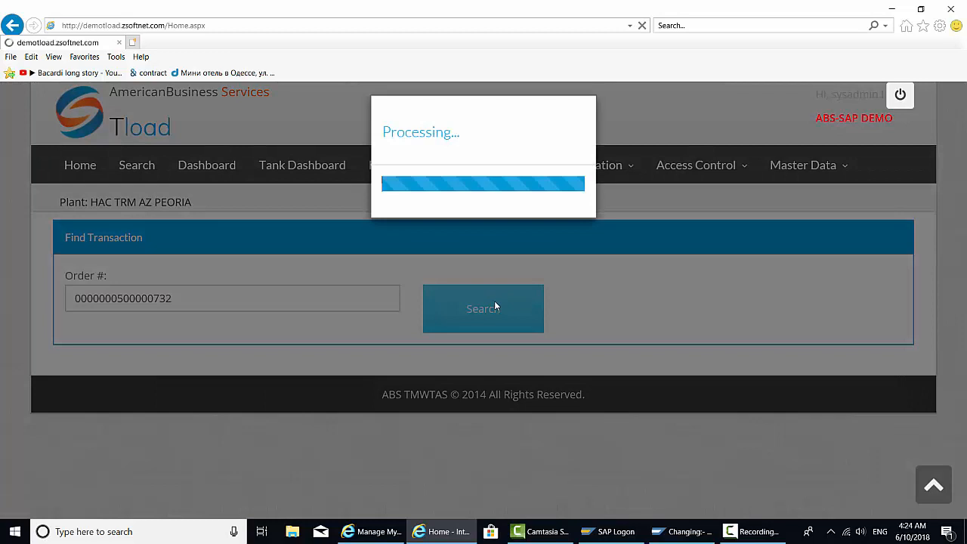
{"action": "left_click", "coordinate": [484, 309]}
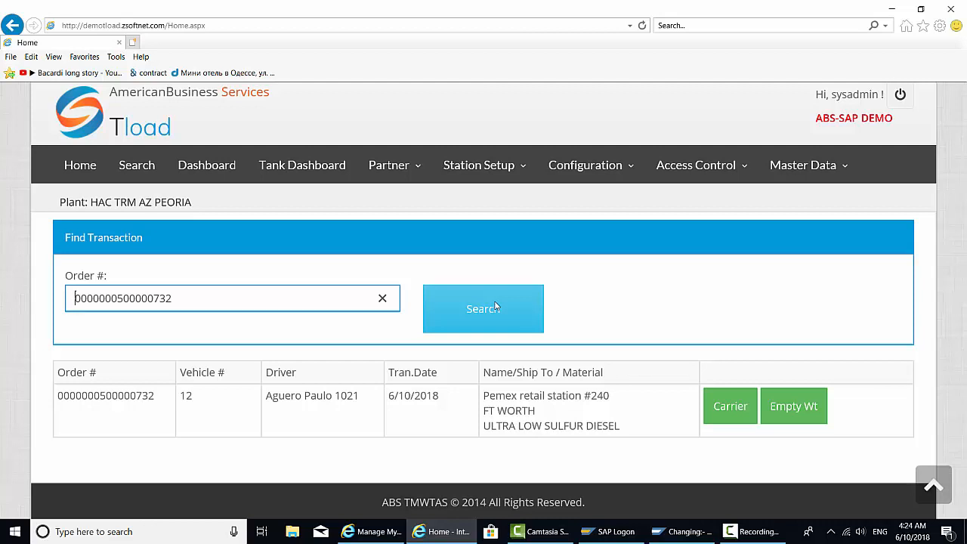
{"action": "mouse_move", "coordinate": [752, 235]}
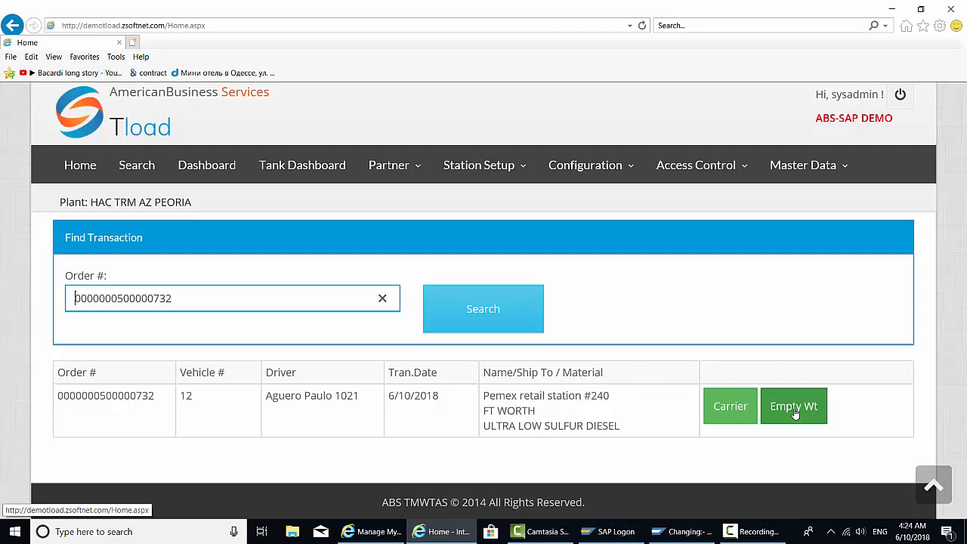
{"action": "left_click", "coordinate": [794, 405]}
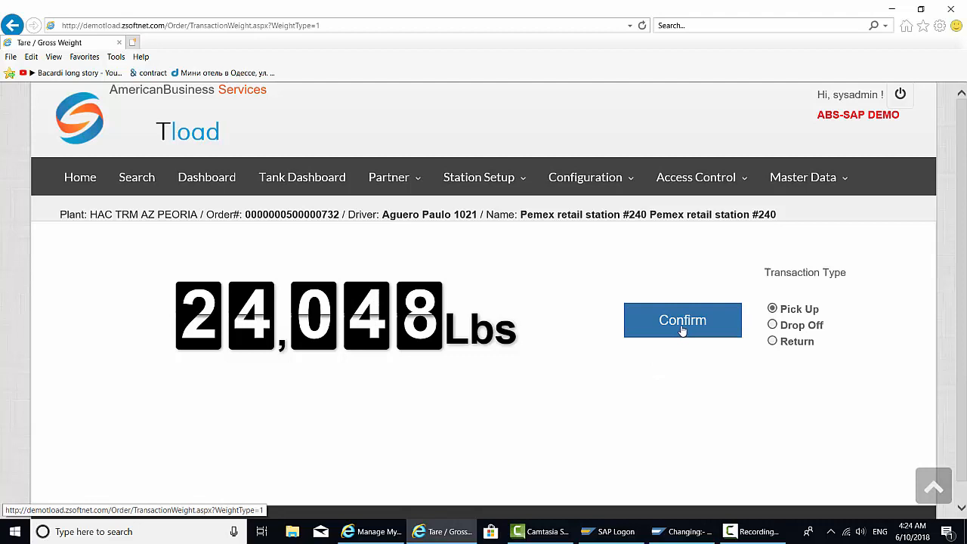
Step: Confirm the 24,048 Lbs pick-up empty weight and finish the transaction details
{"action": "left_click", "coordinate": [683, 320]}
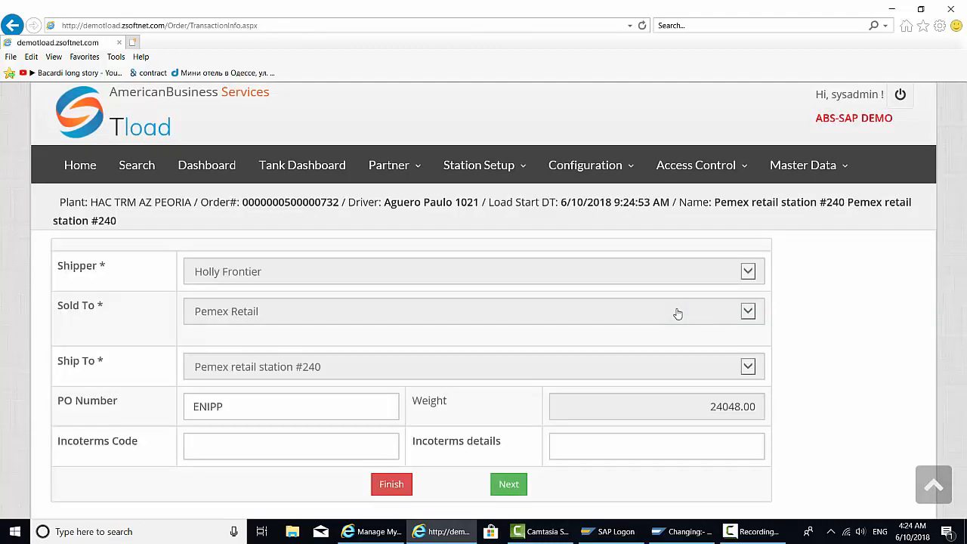
{"action": "scroll", "scroll_direction": "down", "scroll_amount": 3}
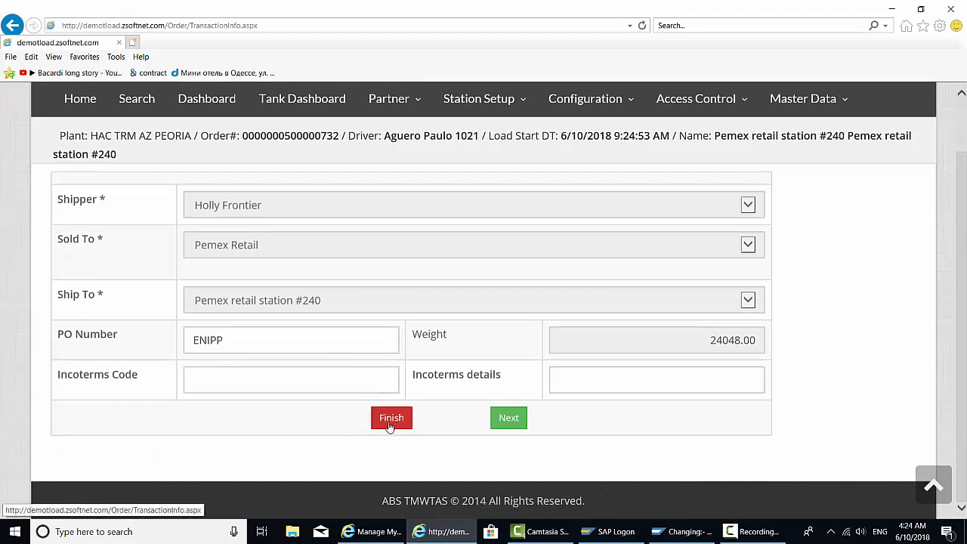
{"action": "left_click", "coordinate": [392, 417]}
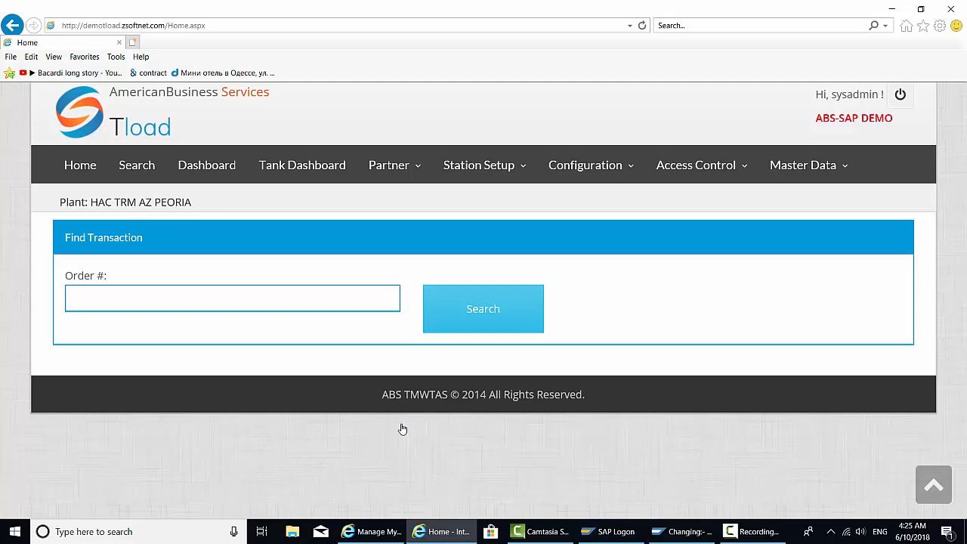
{"action": "left_click", "coordinate": [233, 297]}
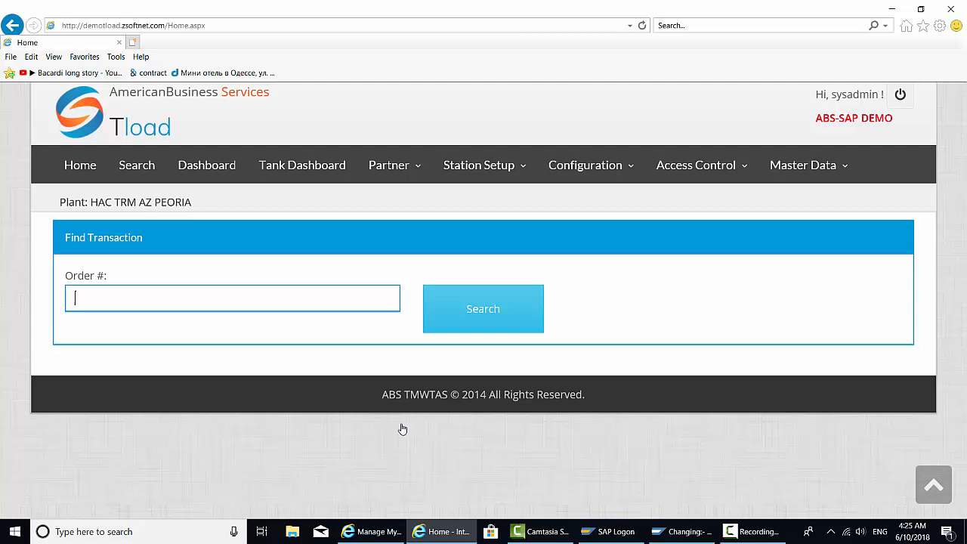
{"action": "type", "text": "0000000500000732"}
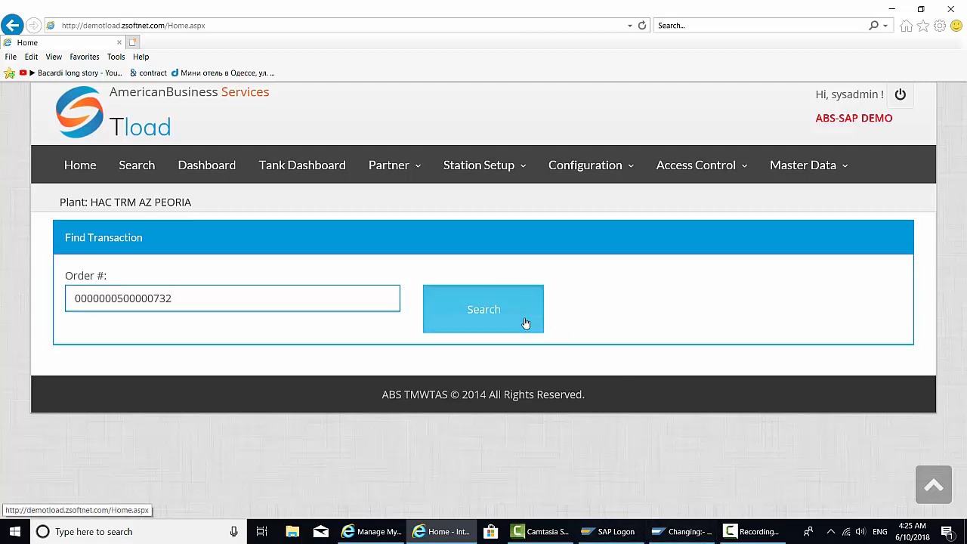
{"action": "left_click", "coordinate": [483, 309]}
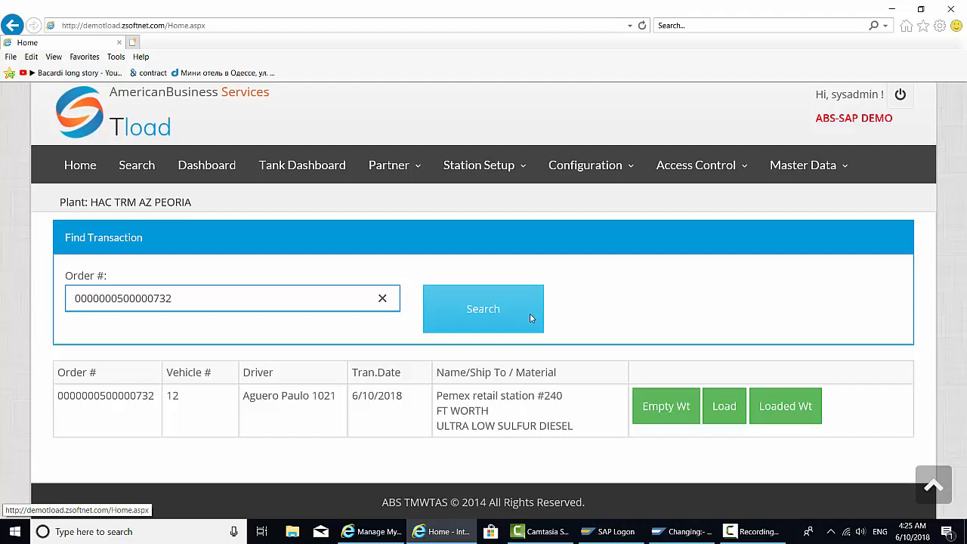
{"action": "mouse_move", "coordinate": [724, 405]}
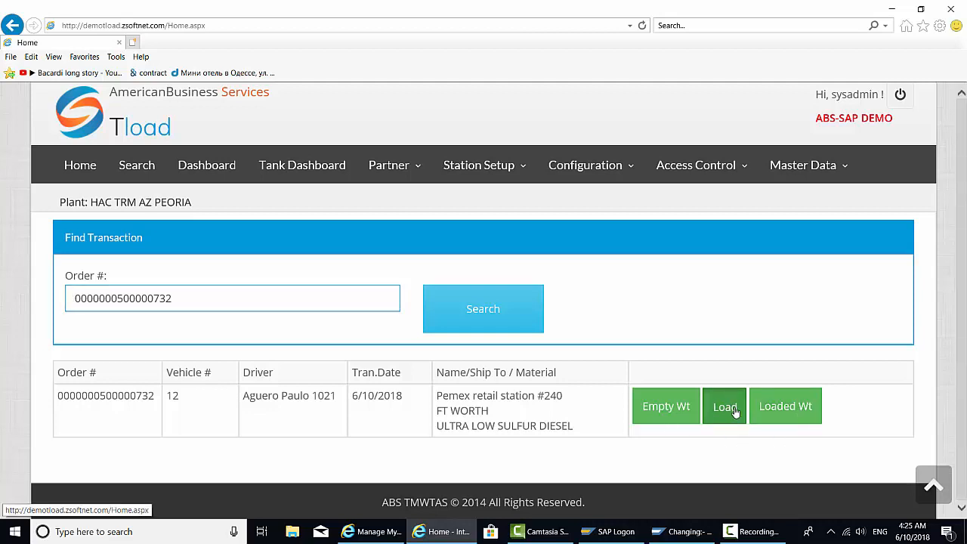
Step: Begin the Load step, pick a tank and start pumping ultra low sulfur diesel
{"action": "left_click", "coordinate": [724, 405]}
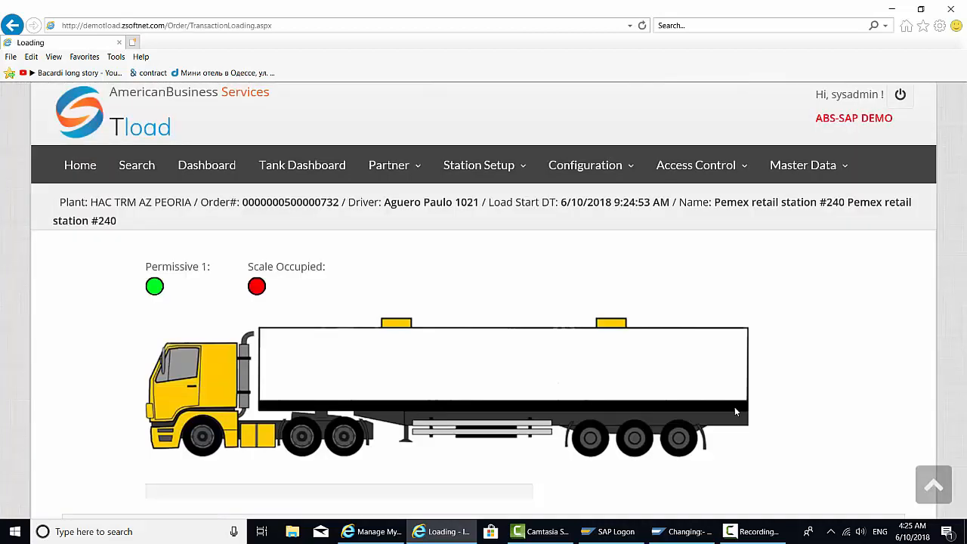
{"action": "mouse_move", "coordinate": [569, 304]}
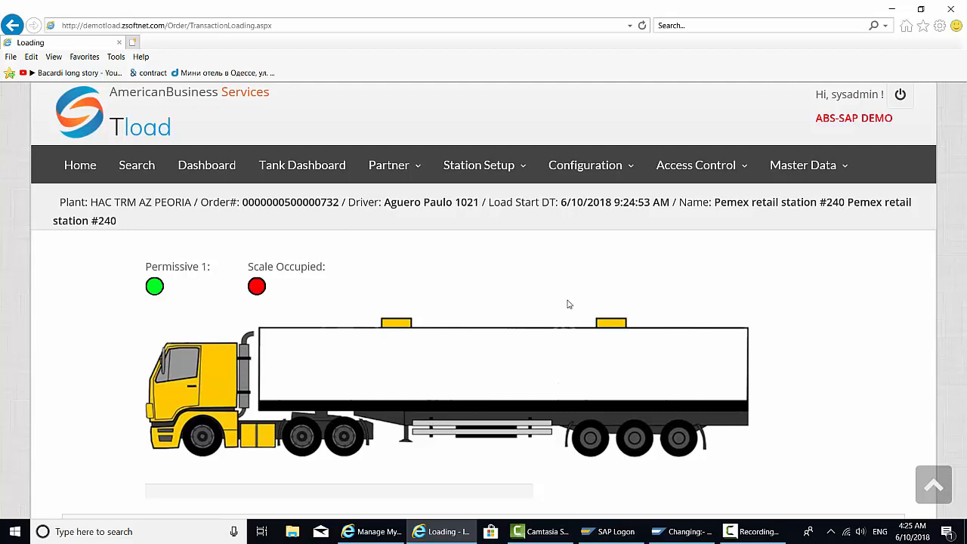
{"action": "mouse_move", "coordinate": [674, 318]}
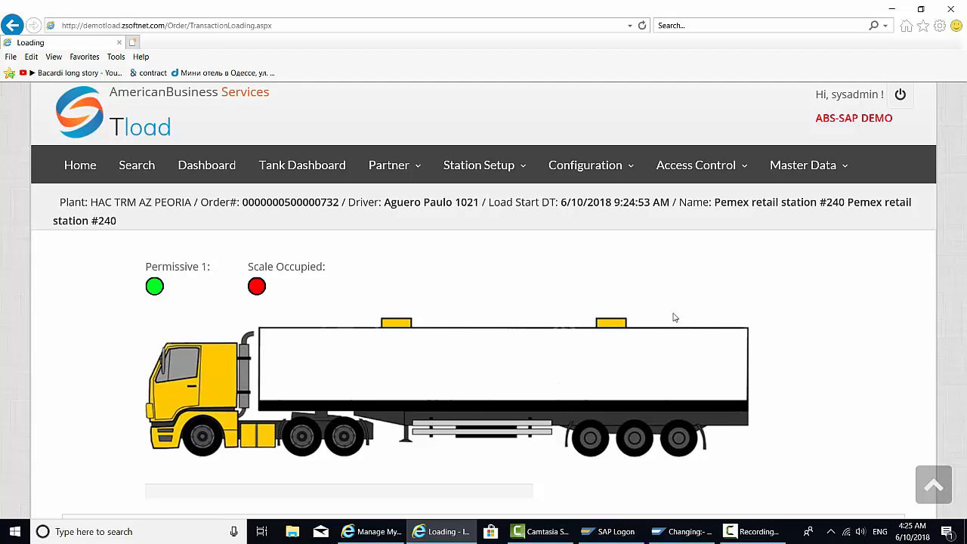
{"action": "scroll", "scroll_direction": "down", "scroll_amount": 3}
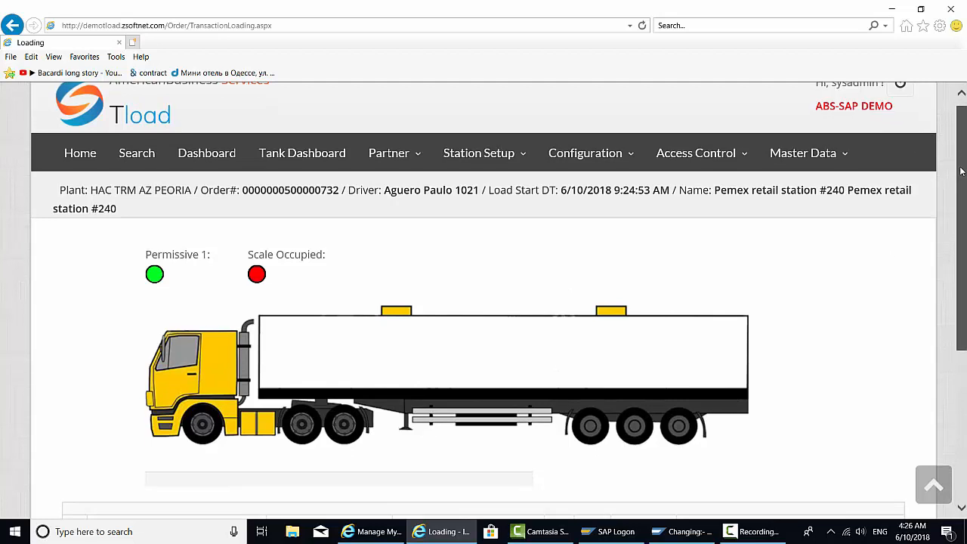
{"action": "scroll", "scroll_direction": "down", "scroll_amount": 3}
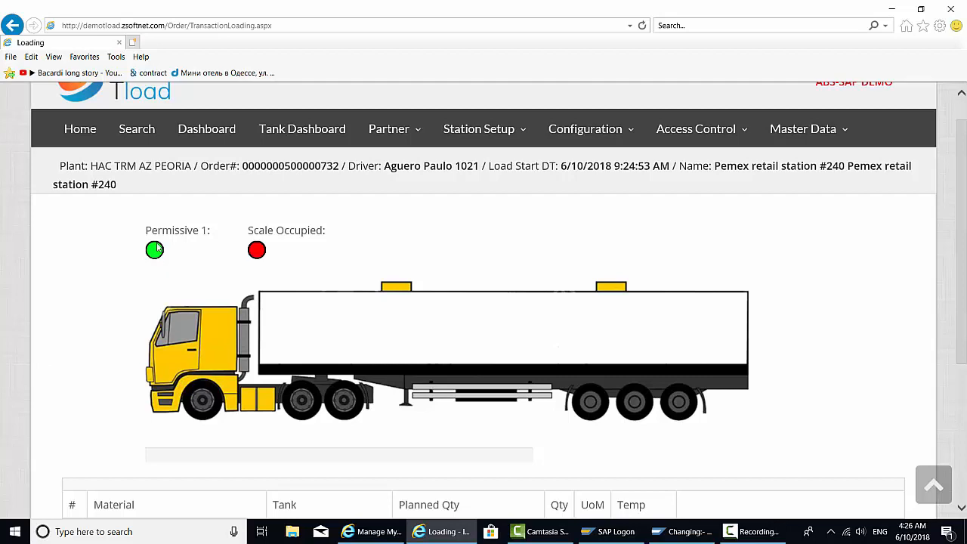
{"action": "mouse_move", "coordinate": [159, 260]}
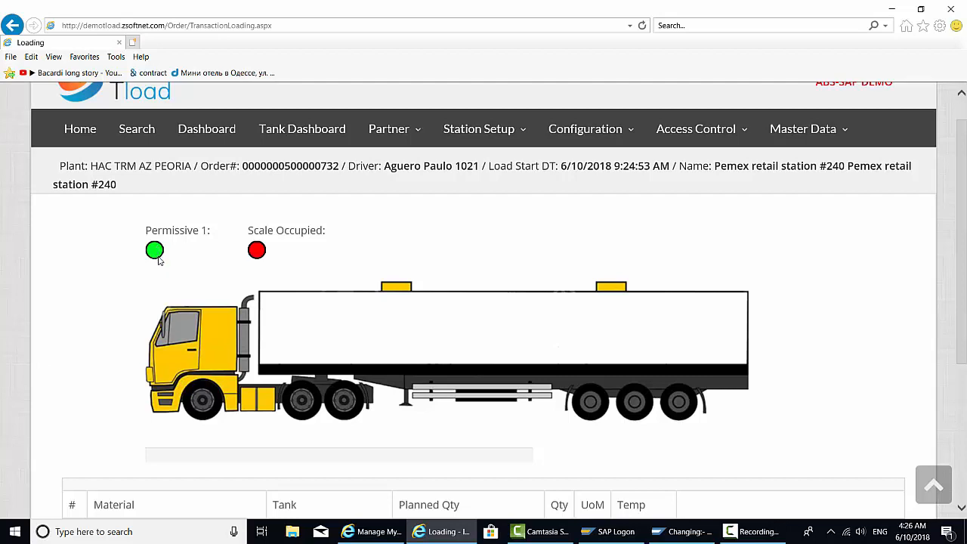
{"action": "mouse_move", "coordinate": [206, 310]}
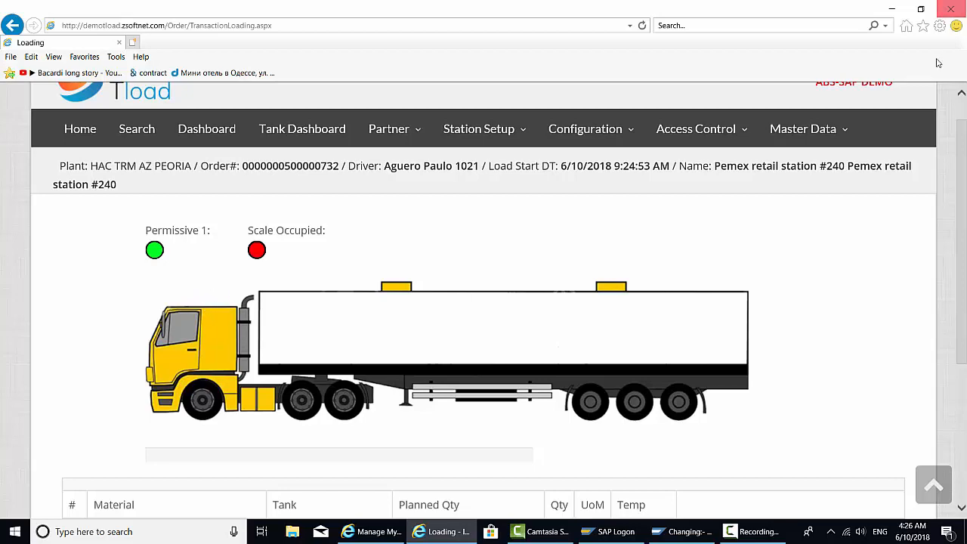
{"action": "scroll", "scroll_direction": "down", "scroll_amount": 3}
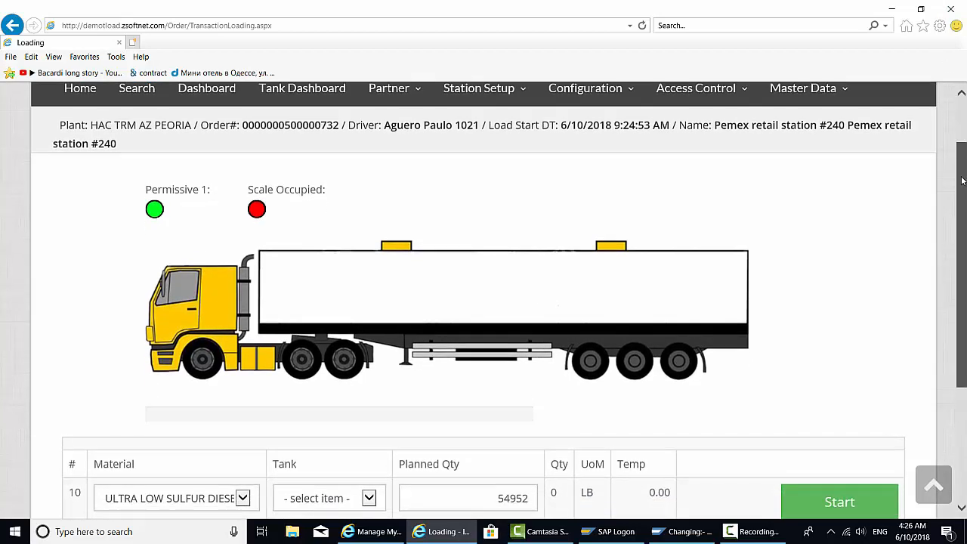
{"action": "scroll", "scroll_direction": "down", "scroll_amount": 3}
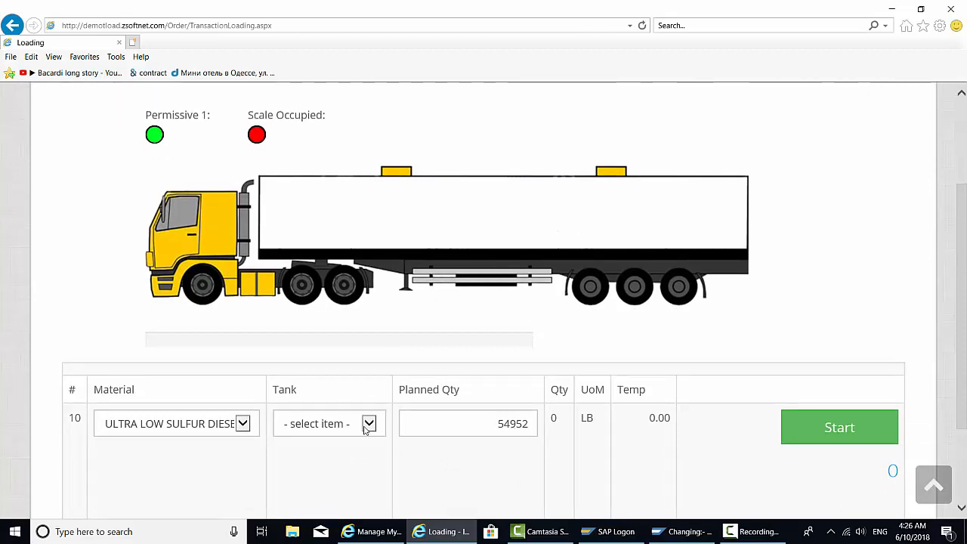
{"action": "left_click", "coordinate": [369, 423]}
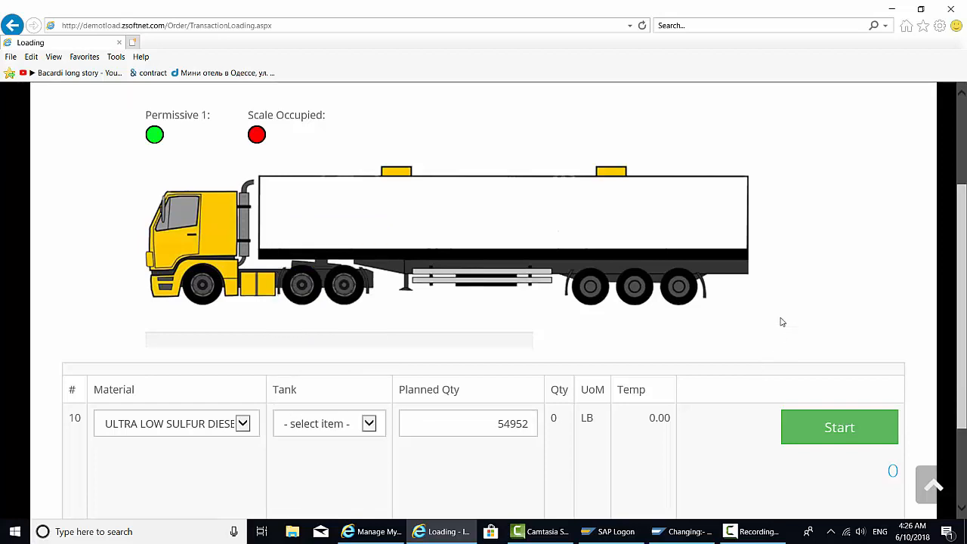
{"action": "scroll", "scroll_direction": "down", "scroll_amount": 3}
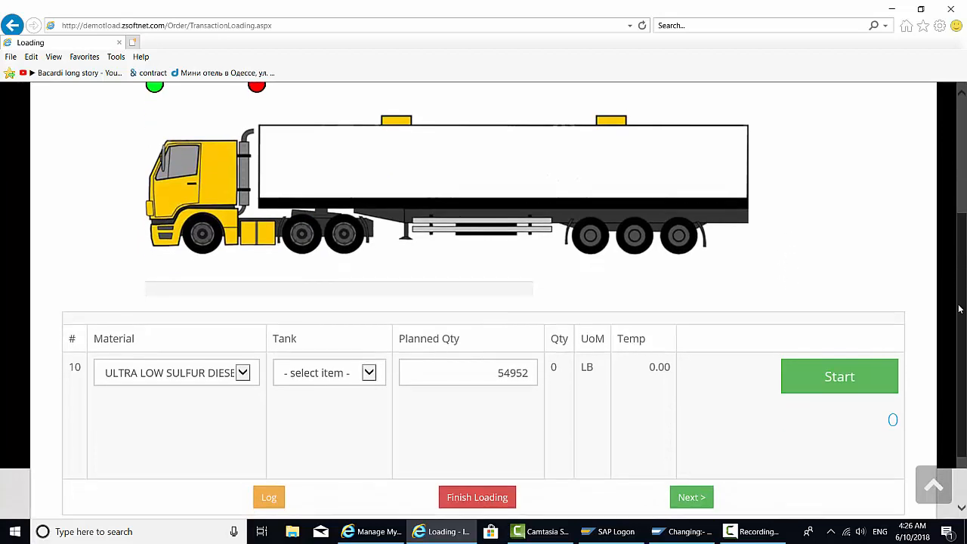
{"action": "left_click", "coordinate": [841, 376]}
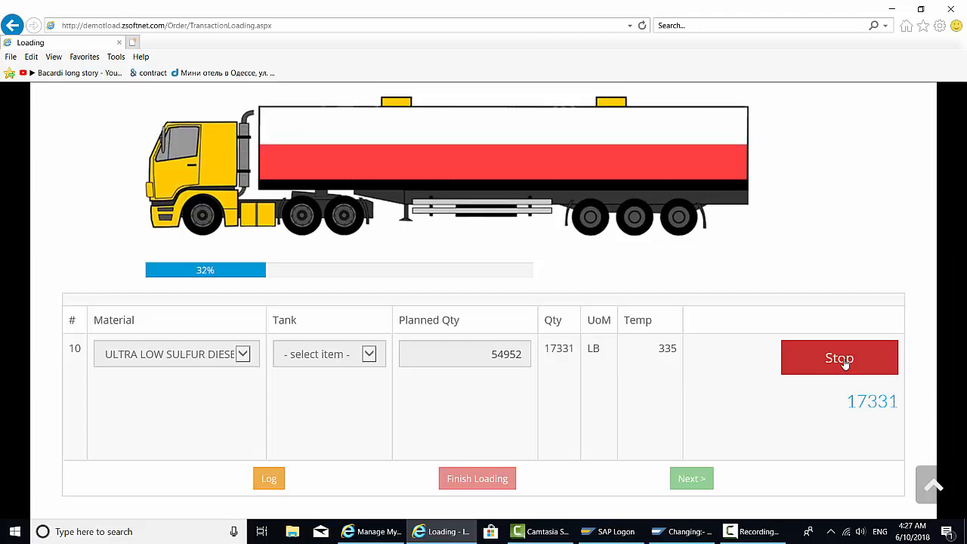
Step: Stop loading at 17,331 LB of 54,952 planned and finish loading the truck
{"action": "left_click", "coordinate": [840, 357]}
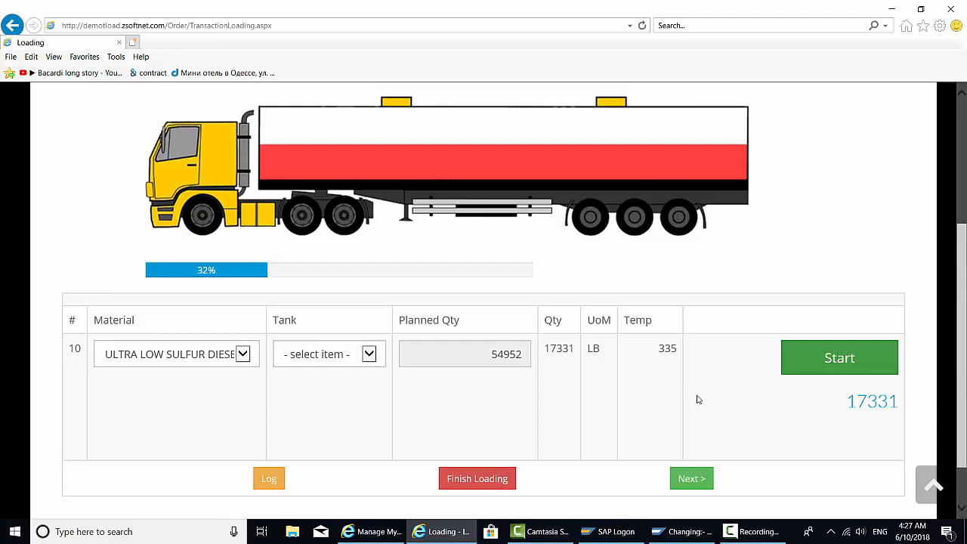
{"action": "mouse_move", "coordinate": [478, 478]}
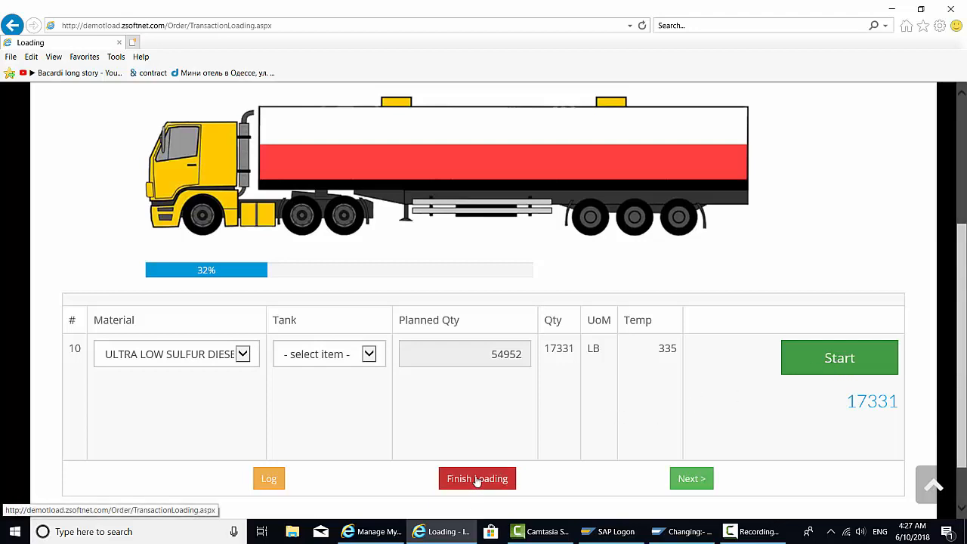
{"action": "left_click", "coordinate": [478, 477]}
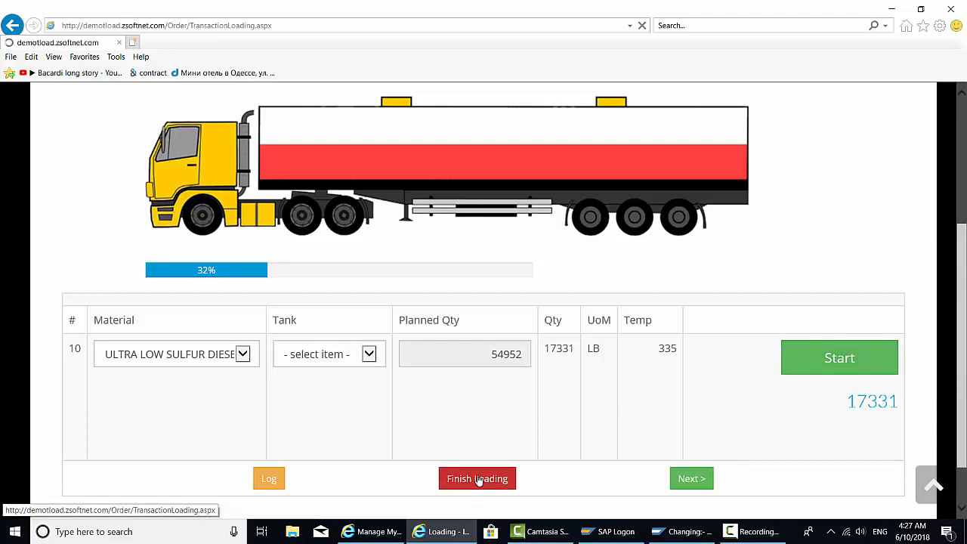
{"action": "left_click", "coordinate": [477, 477]}
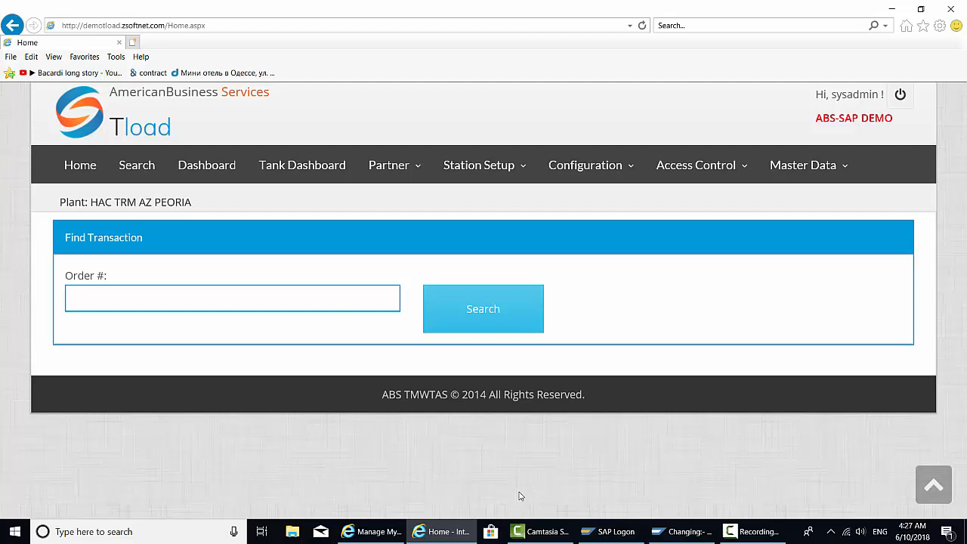
{"action": "left_click", "coordinate": [232, 298]}
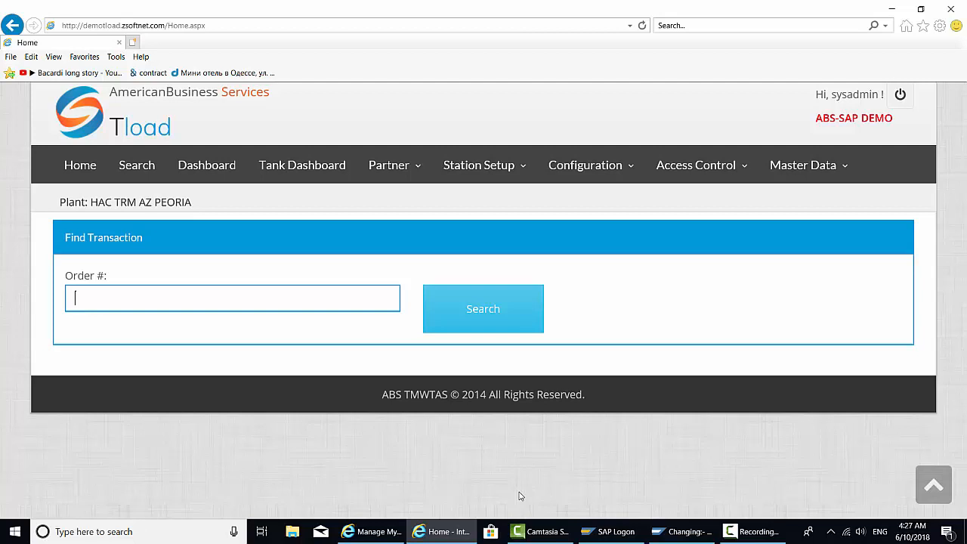
{"action": "type", "text": "0000000500000732"}
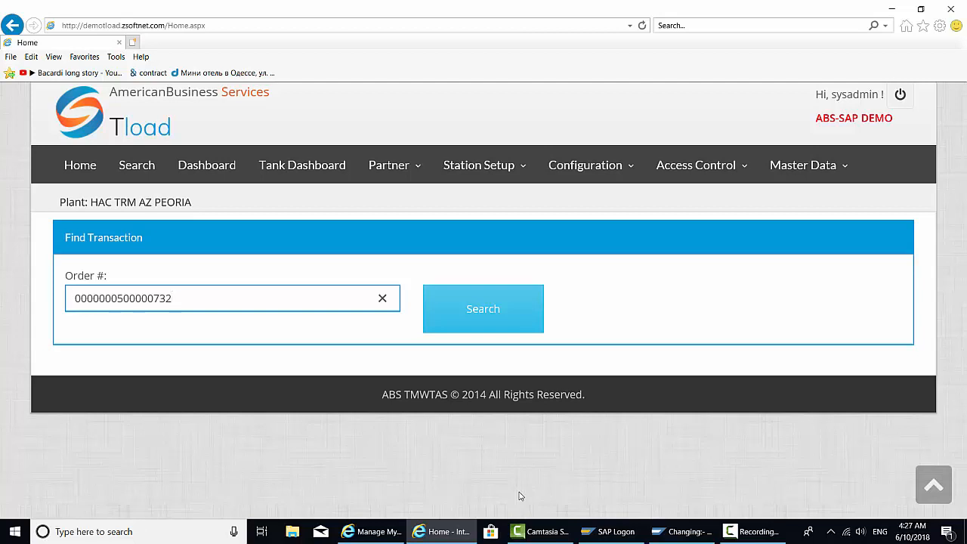
{"action": "mouse_move", "coordinate": [484, 313]}
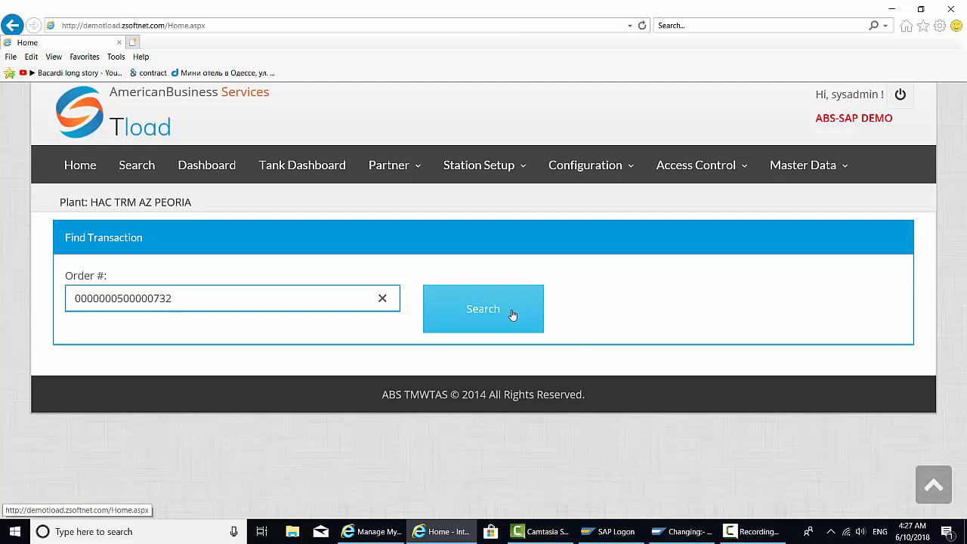
{"action": "left_click", "coordinate": [484, 308]}
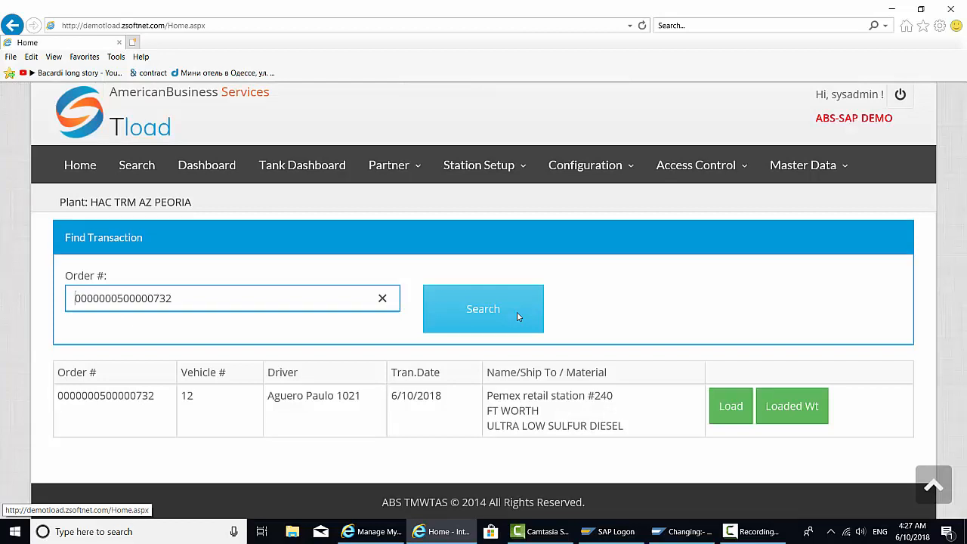
{"action": "mouse_move", "coordinate": [865, 393]}
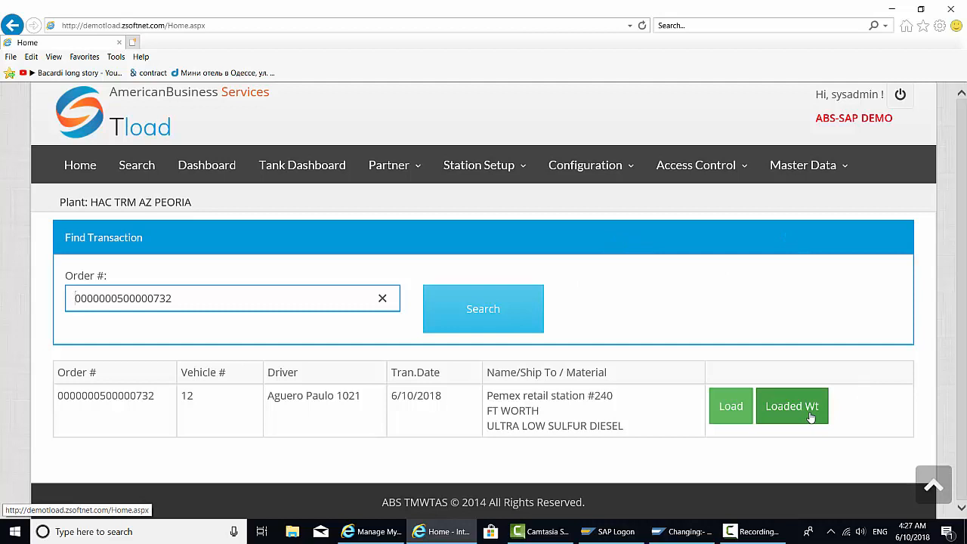
Step: Select Loaded Wt on the order row to show the 78,341 lbs gross against the 24,048 tare
{"action": "left_click", "coordinate": [793, 405]}
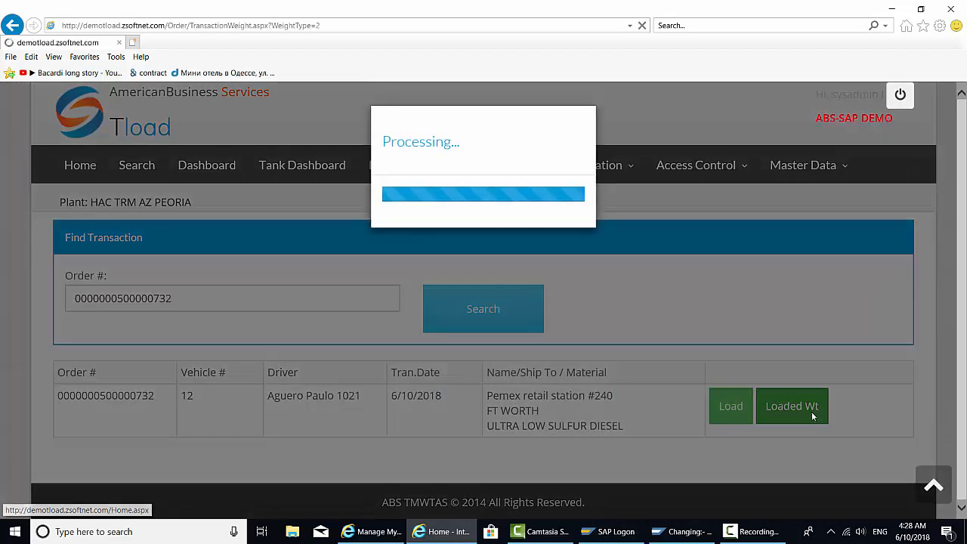
{"action": "left_click", "coordinate": [792, 405]}
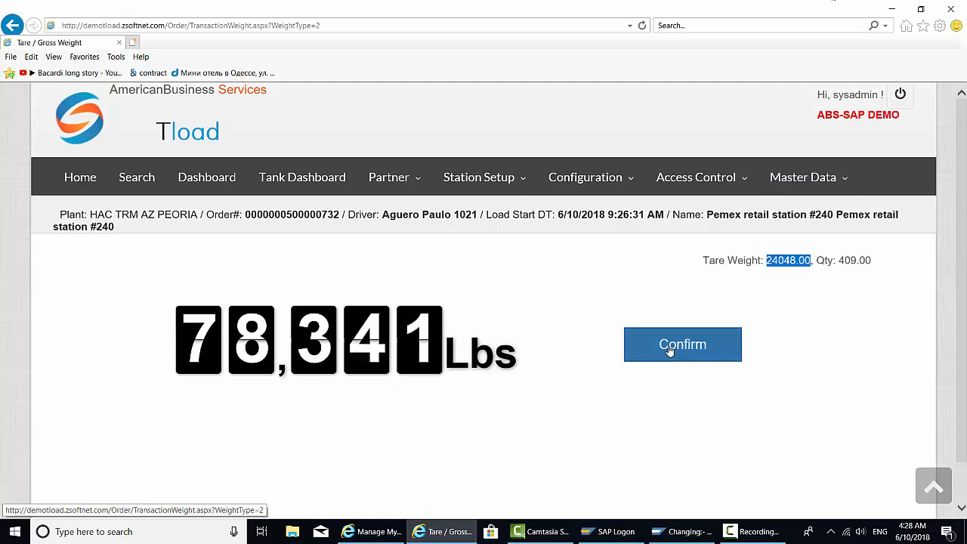
Step: Confirm the 78,341 lbs gross weight reading and reach the Signature box
{"action": "left_click", "coordinate": [683, 345]}
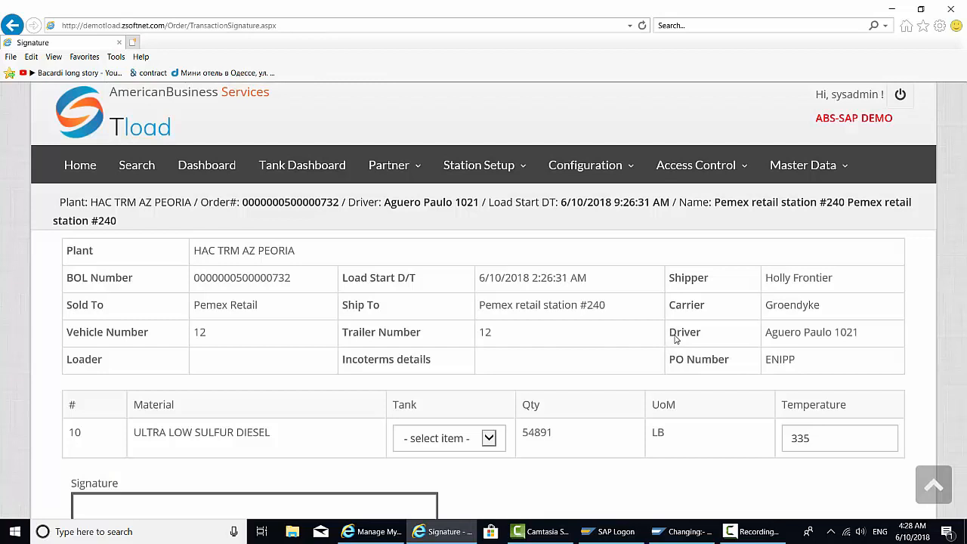
{"action": "scroll", "scroll_direction": "down", "scroll_amount": 3}
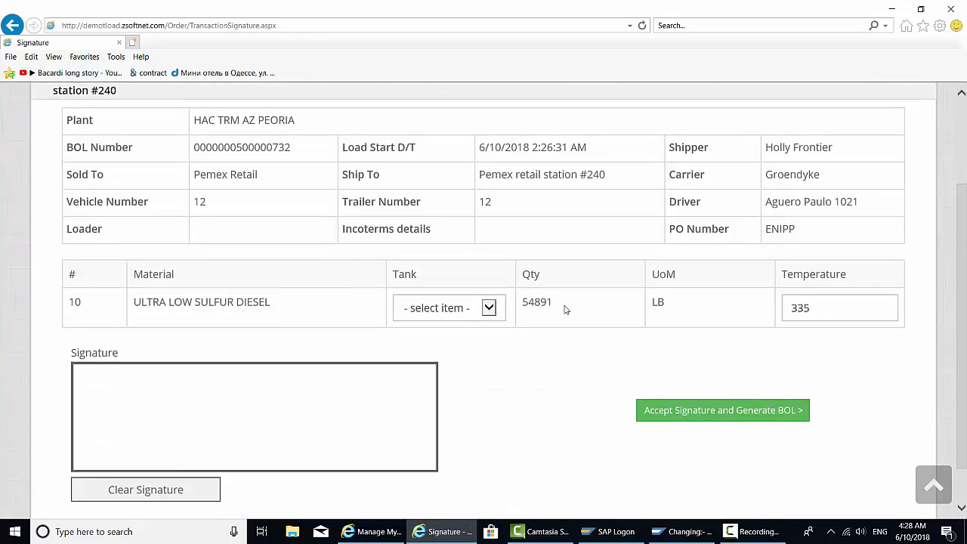
{"action": "scroll", "scroll_direction": "up", "scroll_amount": 3}
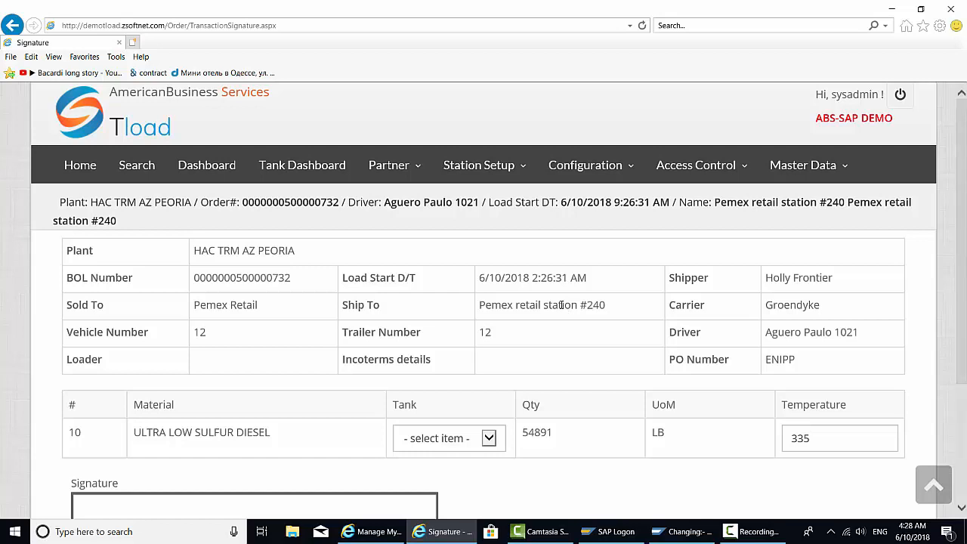
{"action": "scroll", "scroll_direction": "down", "scroll_amount": 3}
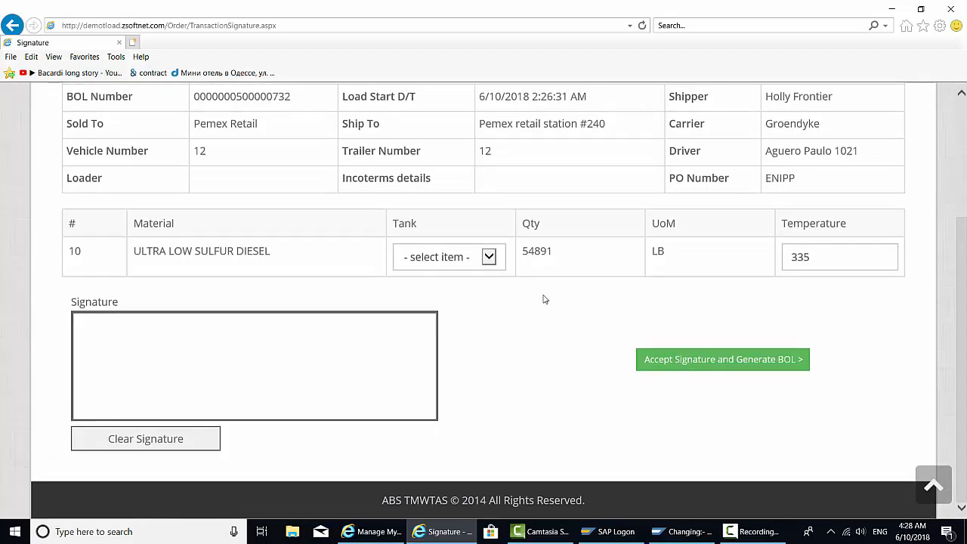
{"action": "mouse_move", "coordinate": [363, 411]}
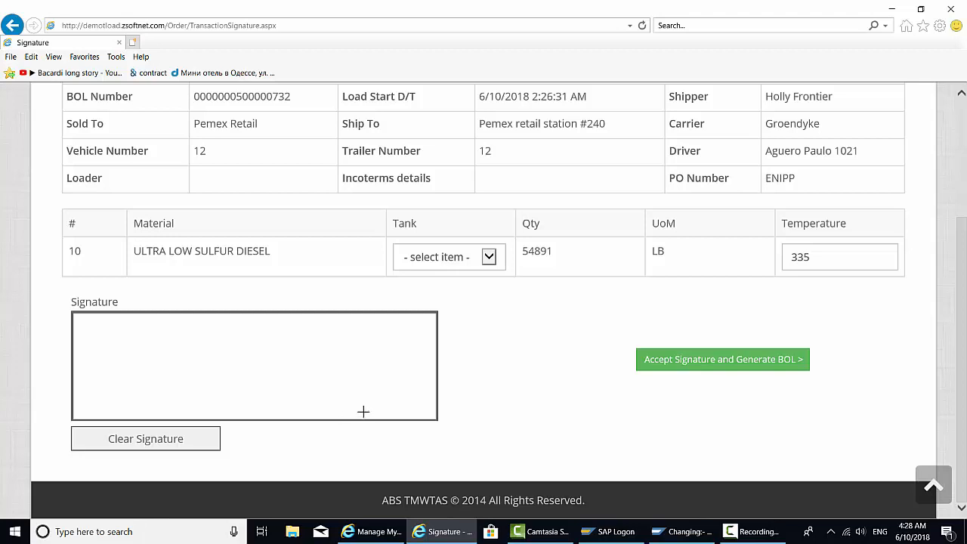
{"action": "mouse_move", "coordinate": [321, 363]}
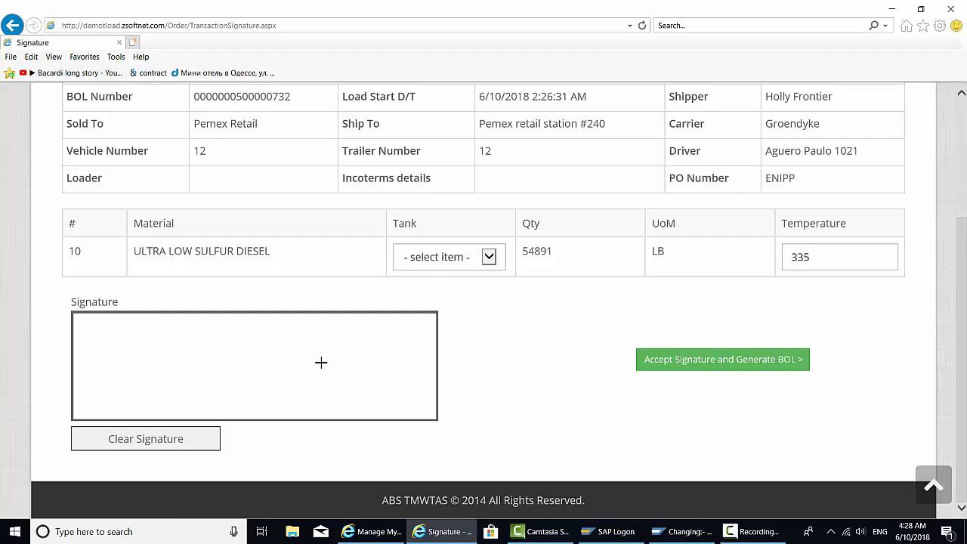
{"action": "mouse_move", "coordinate": [124, 352]}
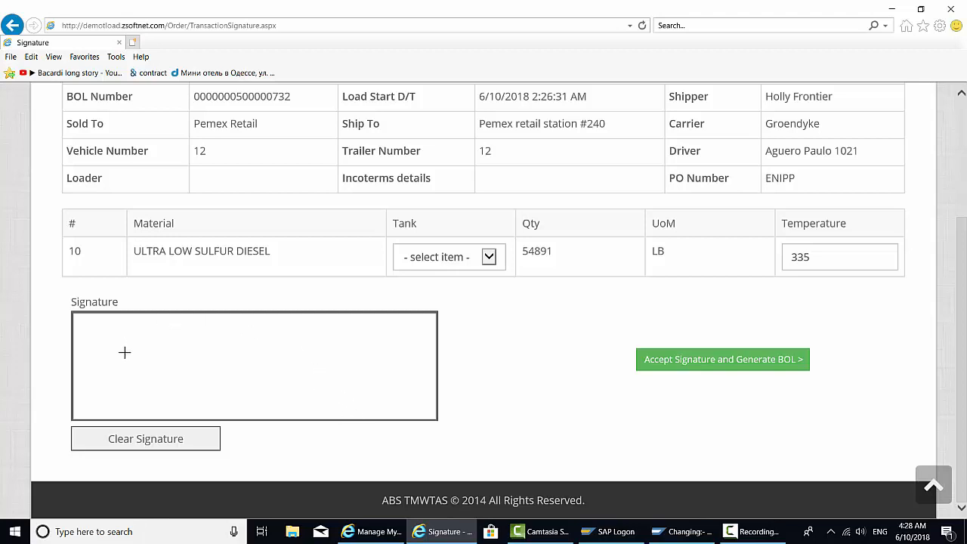
{"action": "left_click_drag", "start_coordinate": [124, 360], "coordinate": [239, 378]}
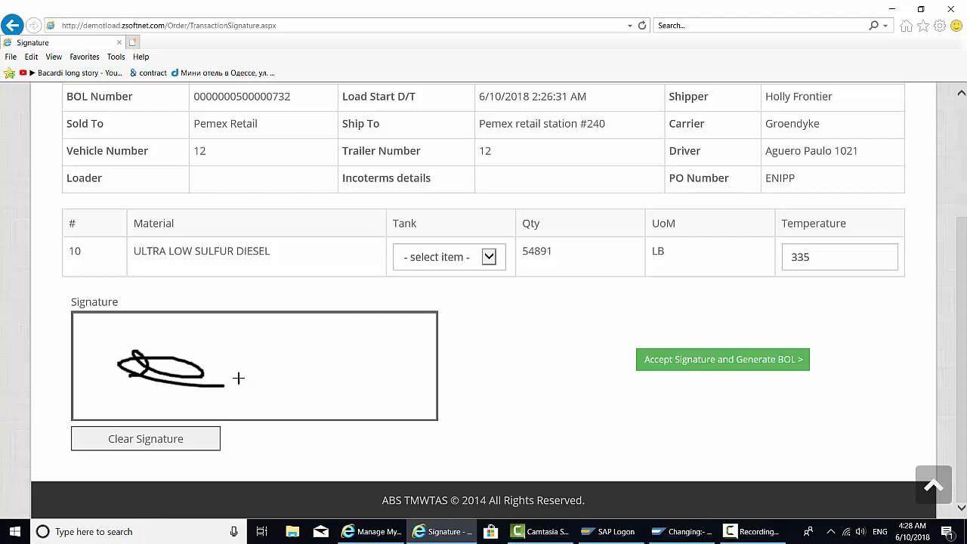
{"action": "left_click_drag", "start_coordinate": [211, 371], "coordinate": [270, 361]}
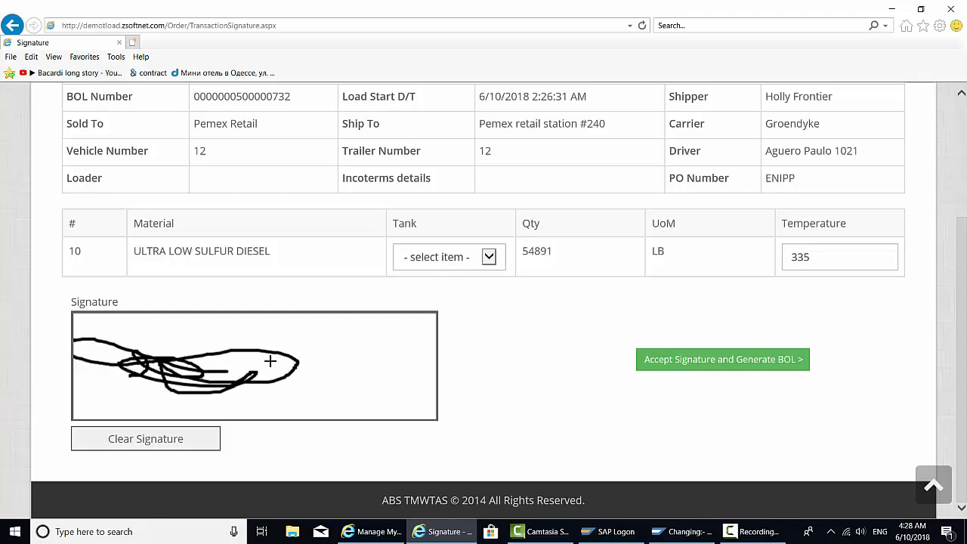
{"action": "left_click_drag", "start_coordinate": [269, 361], "coordinate": [295, 360]}
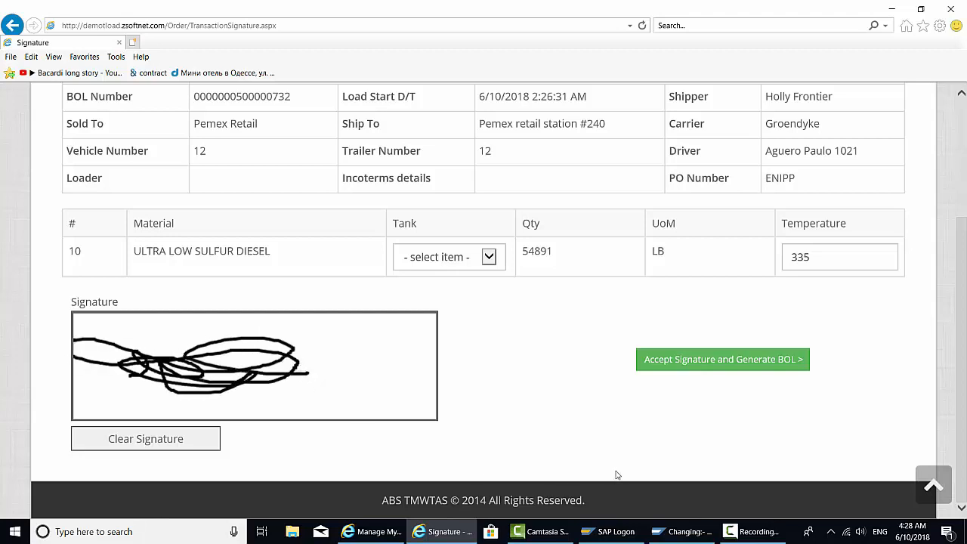
{"action": "mouse_move", "coordinate": [698, 367]}
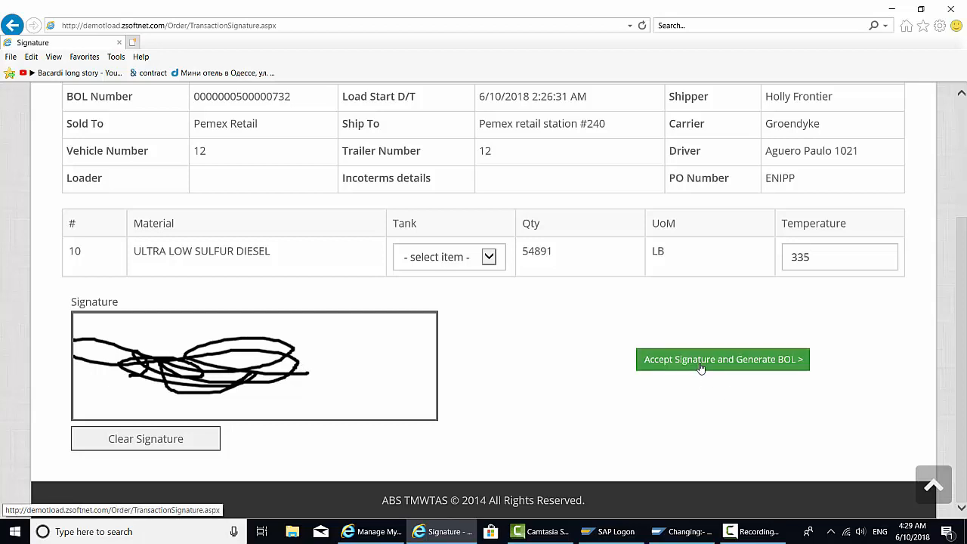
{"action": "left_click", "coordinate": [723, 360]}
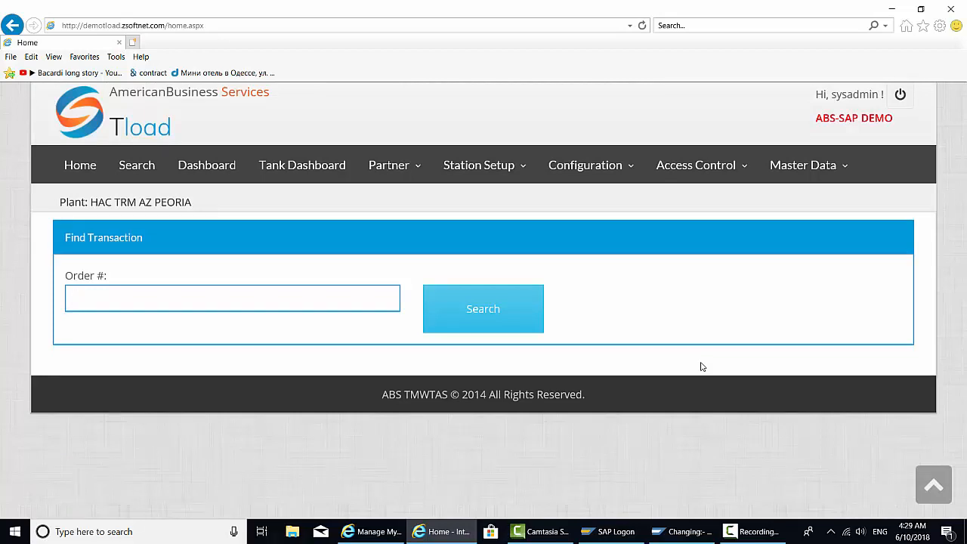
{"action": "left_click", "coordinate": [233, 298]}
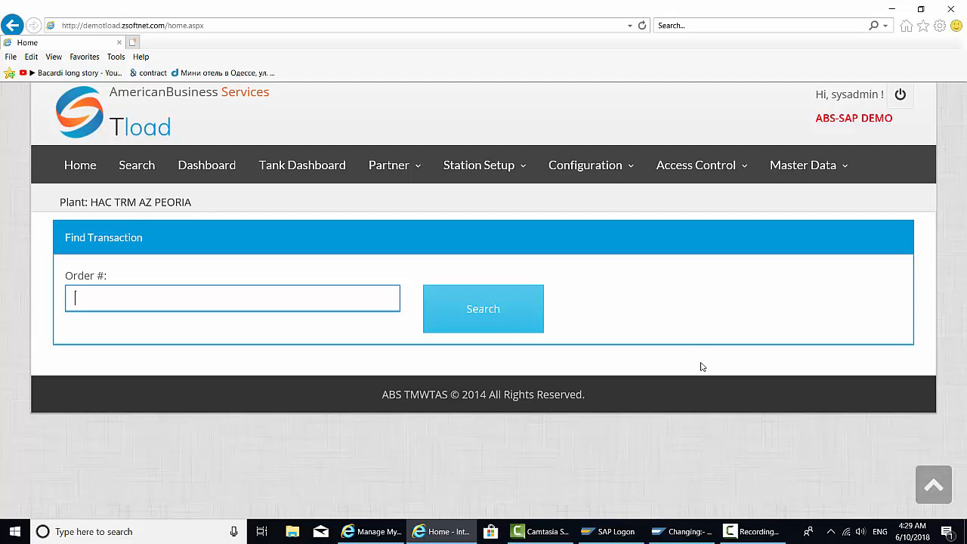
{"action": "mouse_move", "coordinate": [479, 164]}
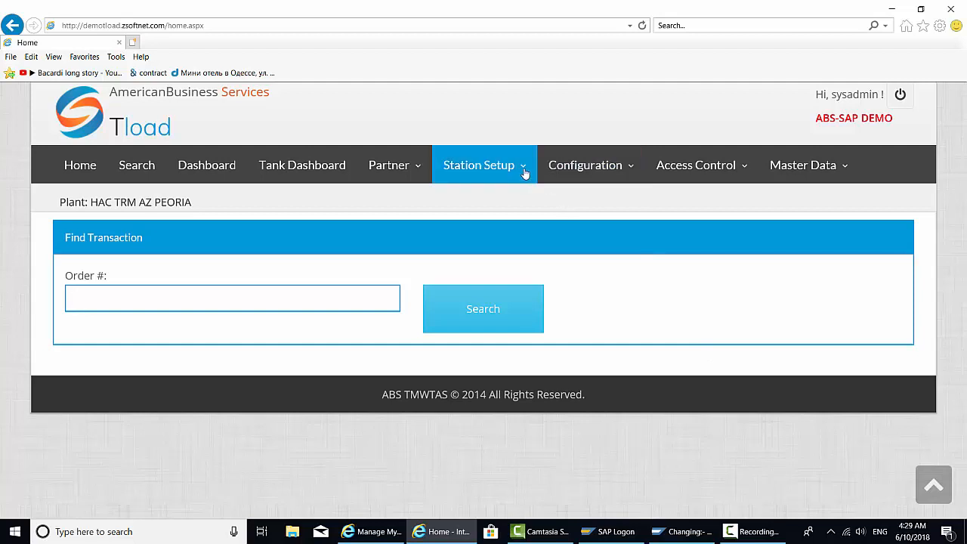
{"action": "left_click", "coordinate": [479, 165]}
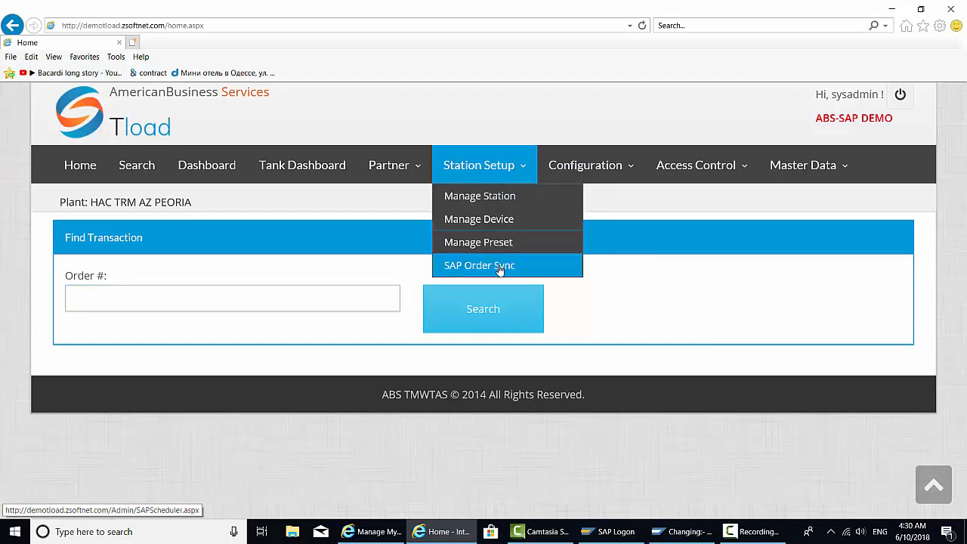
{"action": "left_click", "coordinate": [479, 266]}
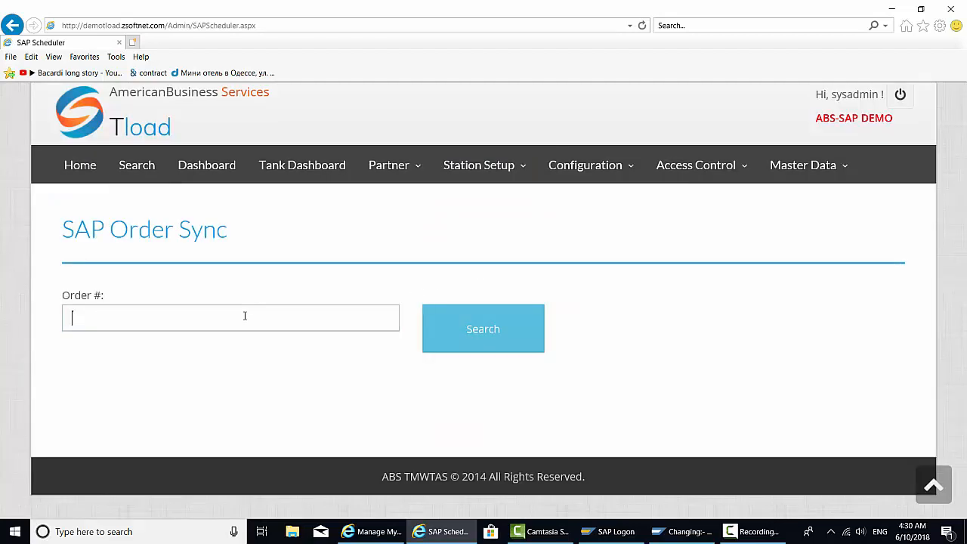
{"action": "type", "text": "0000000500000732"}
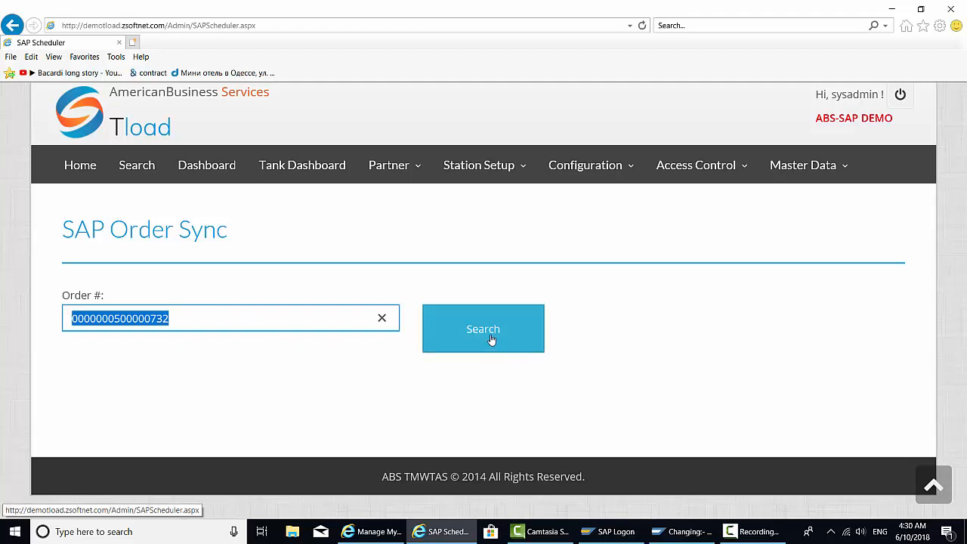
{"action": "left_click", "coordinate": [484, 328]}
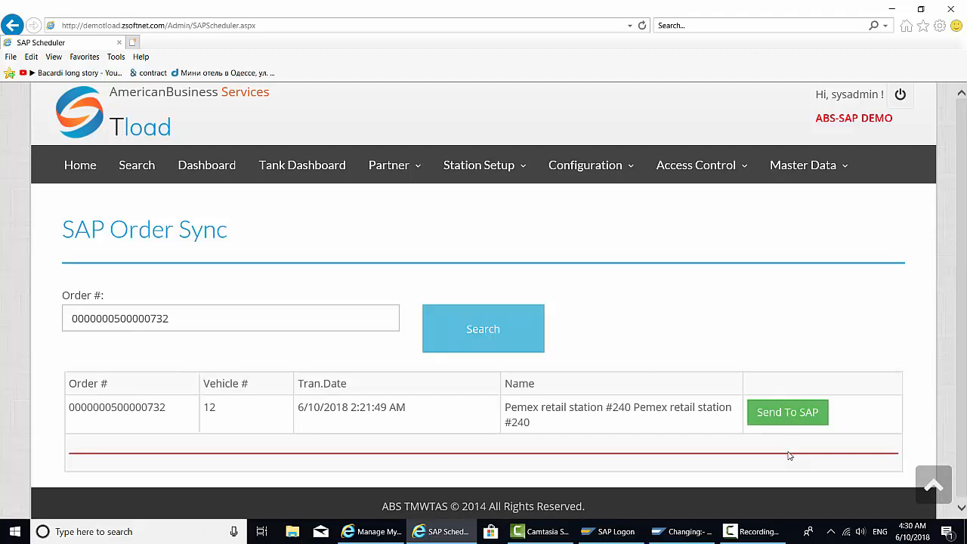
{"action": "mouse_move", "coordinate": [788, 413]}
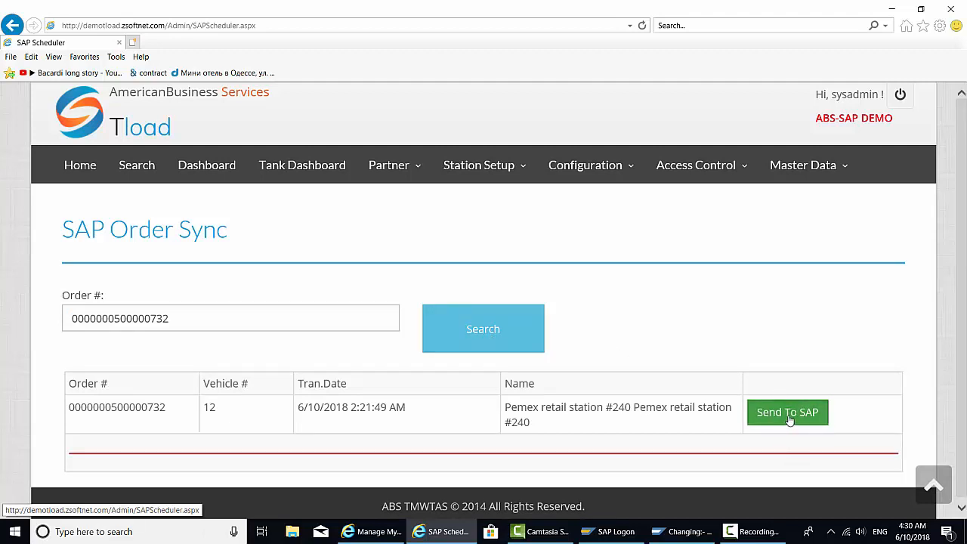